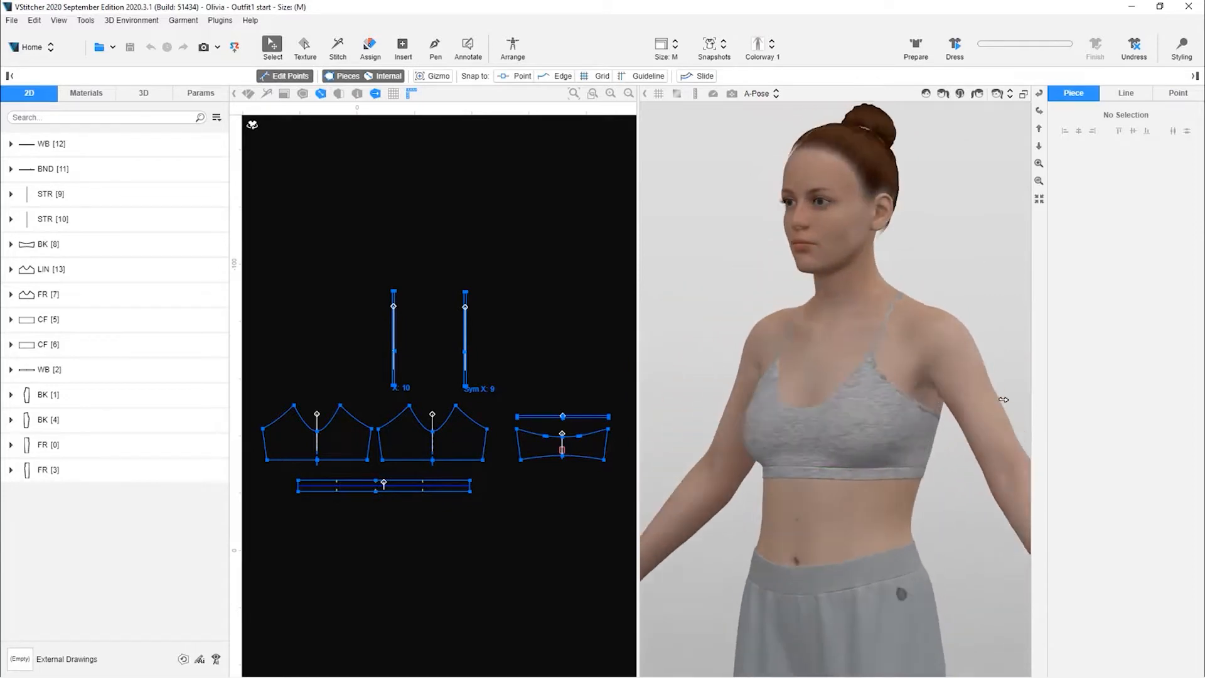
Step: Orbit the avatar to see the bra side-on, return to front view and turn on the tension map
{"action": "left_click_drag", "start_coordinate": [1003, 399], "coordinate": [980, 369]}
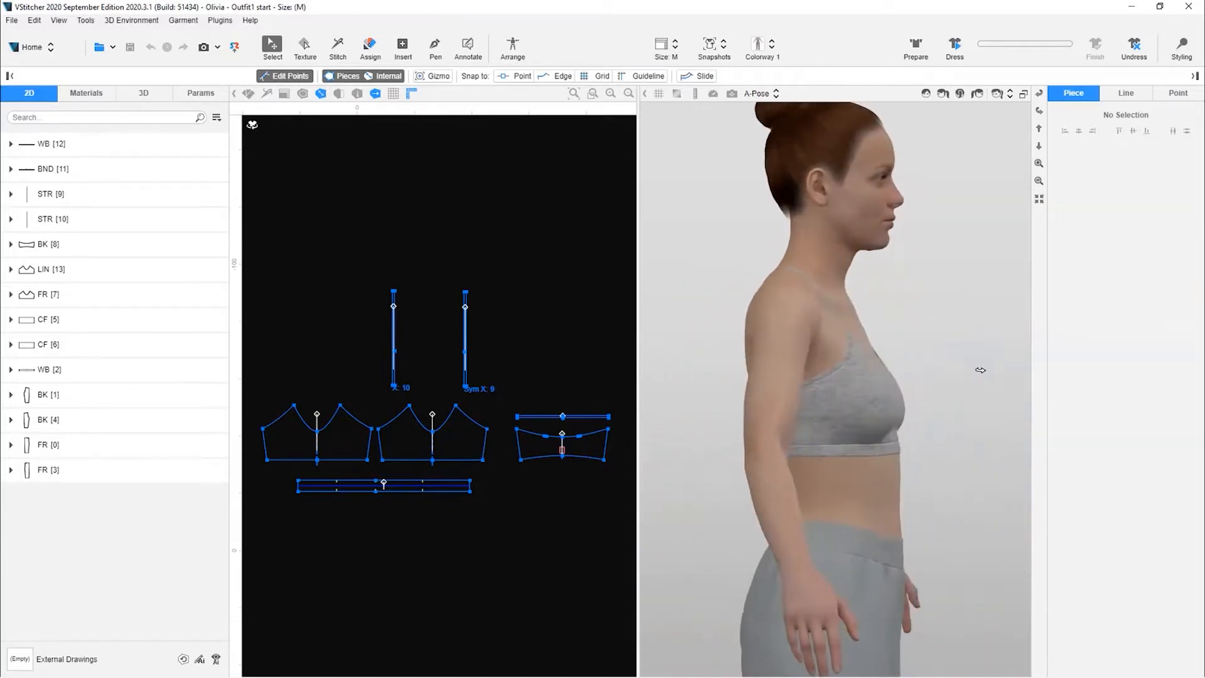
{"action": "left_click", "coordinate": [659, 93]}
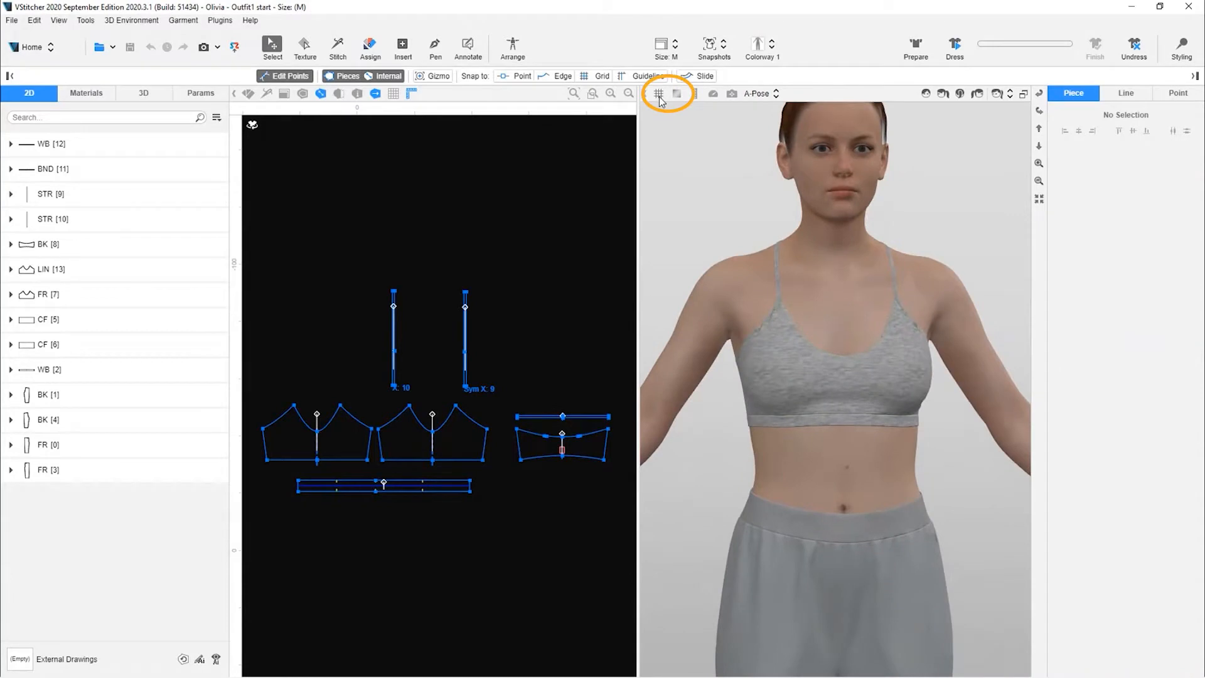
{"action": "left_click", "coordinate": [659, 94]}
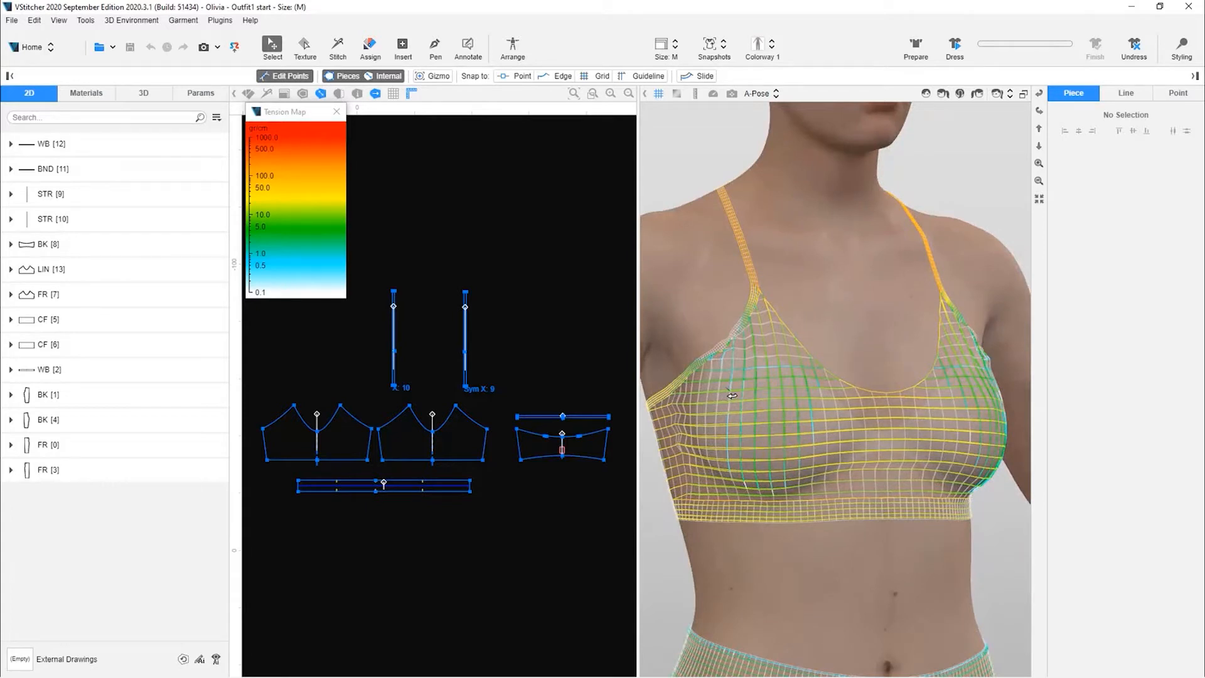
{"action": "left_click", "coordinate": [674, 94]}
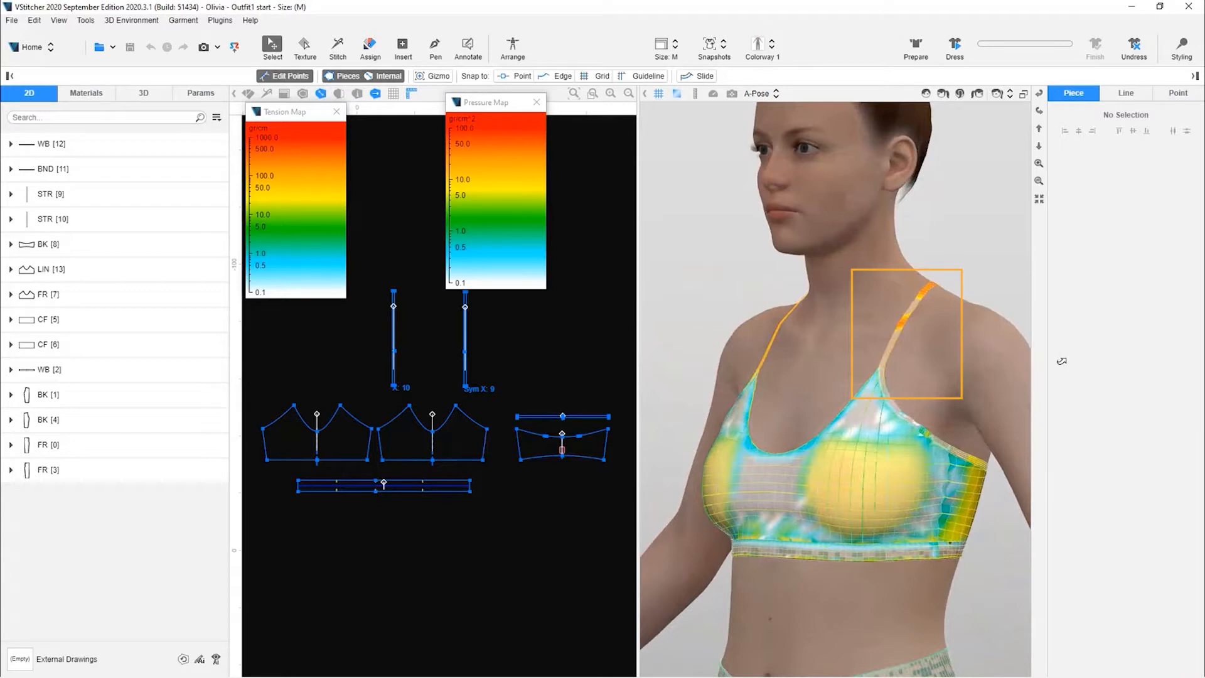
{"action": "left_click", "coordinate": [536, 102]}
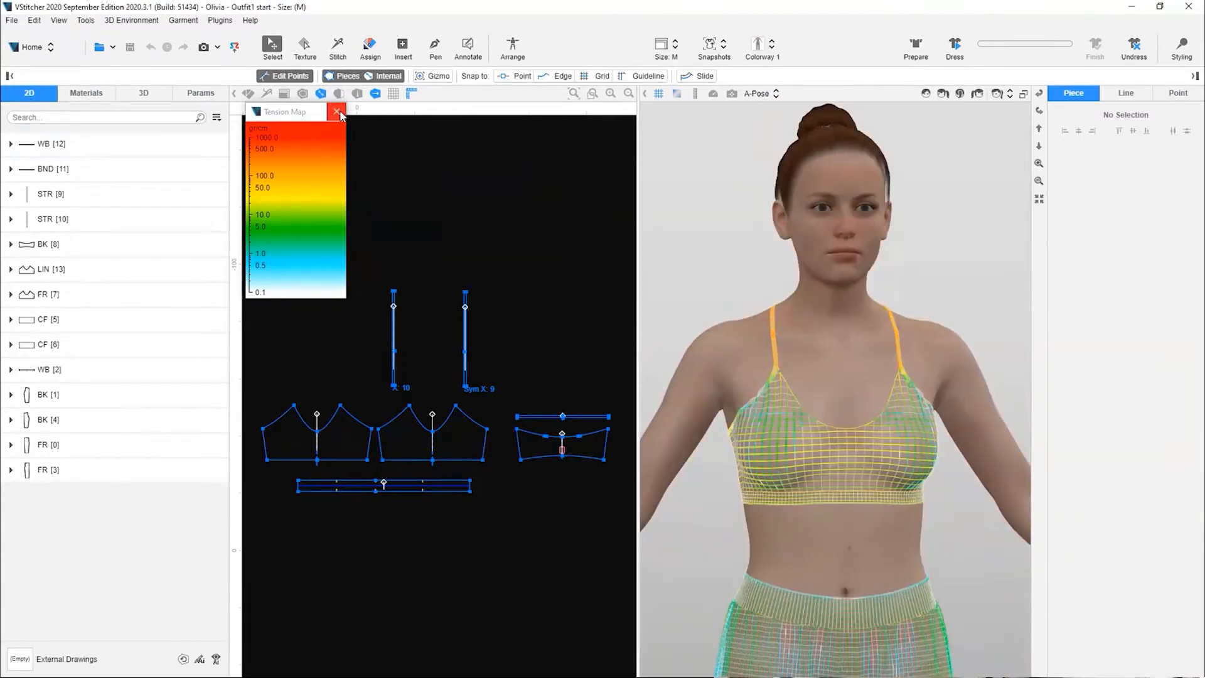
Step: Hide the tension map, raise the strap seam release to 45% and pause the re-drape
{"action": "left_click", "coordinate": [337, 48]}
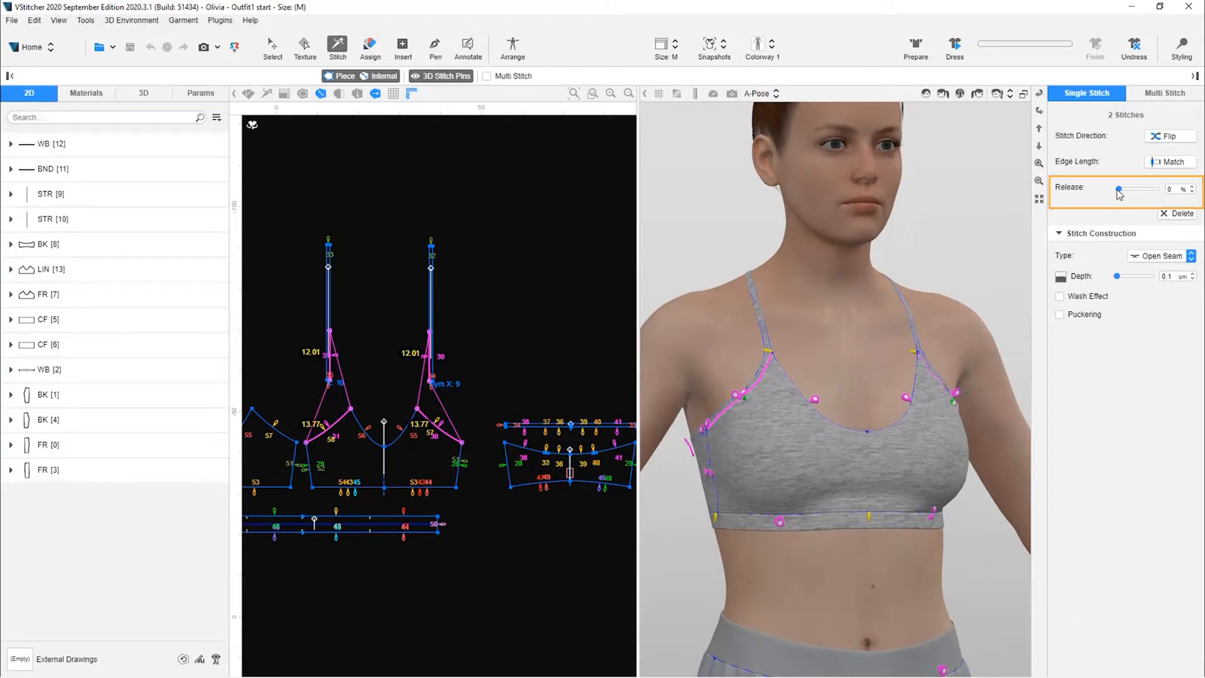
{"action": "left_click_drag", "start_coordinate": [1119, 189], "coordinate": [1134, 189]}
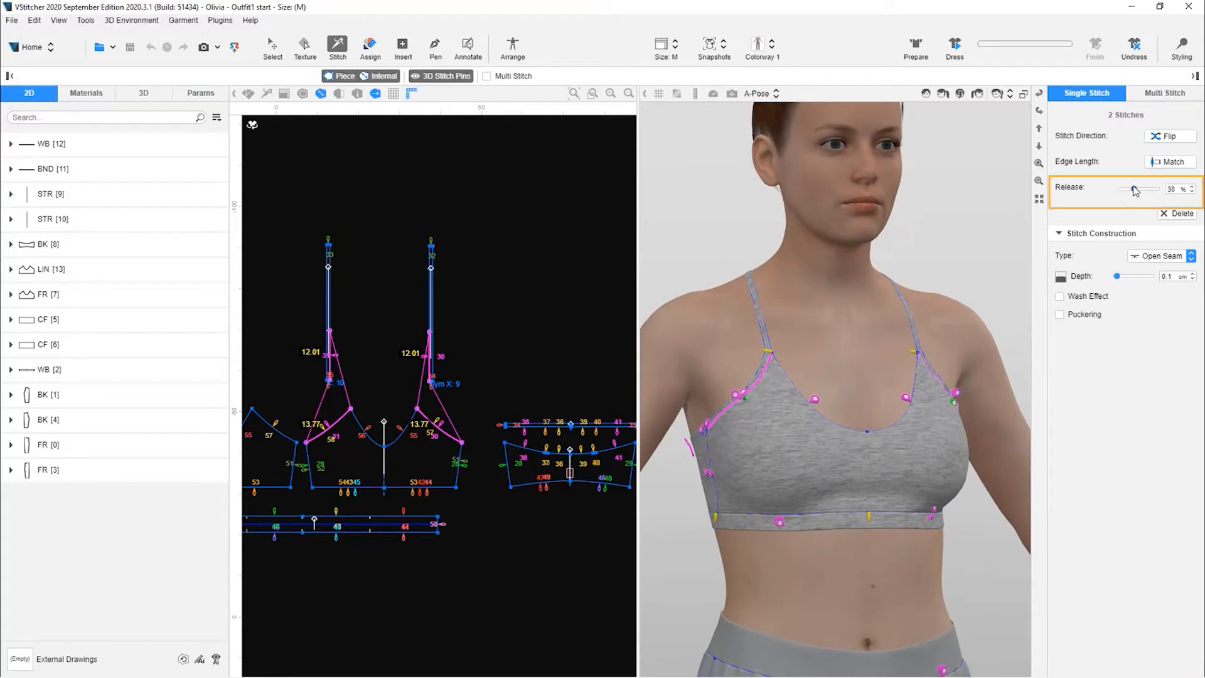
{"action": "left_click_drag", "start_coordinate": [1130, 189], "coordinate": [1137, 190]}
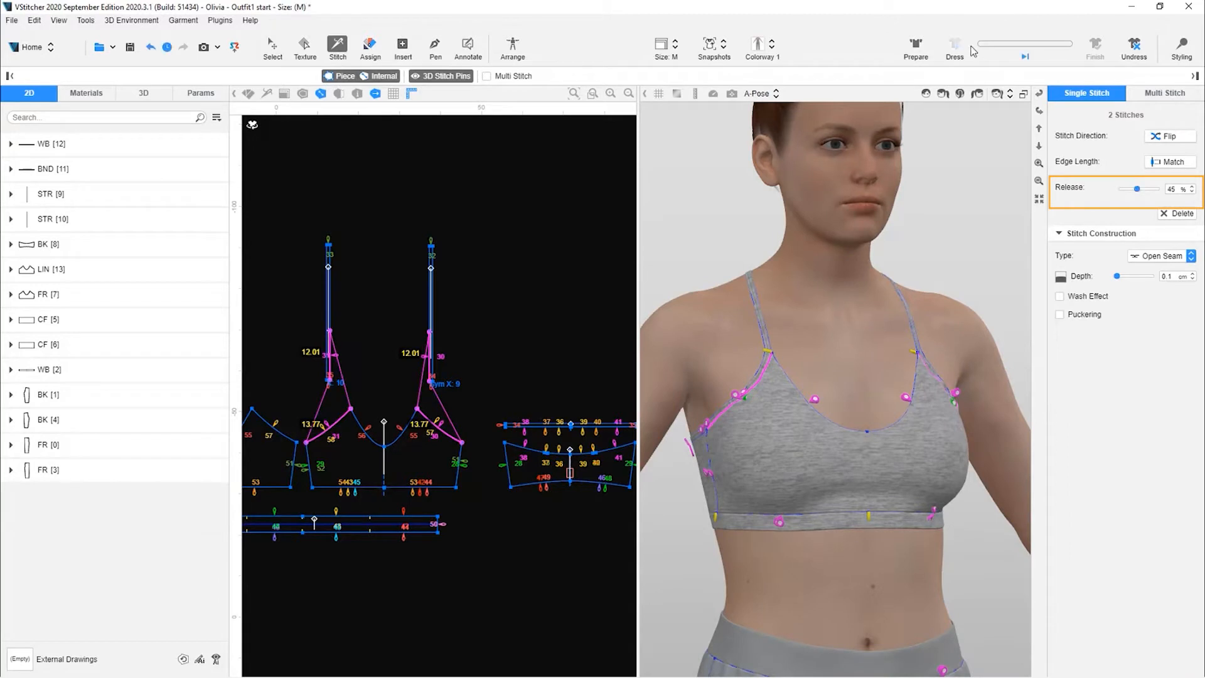
{"action": "mouse_move", "coordinate": [954, 49]}
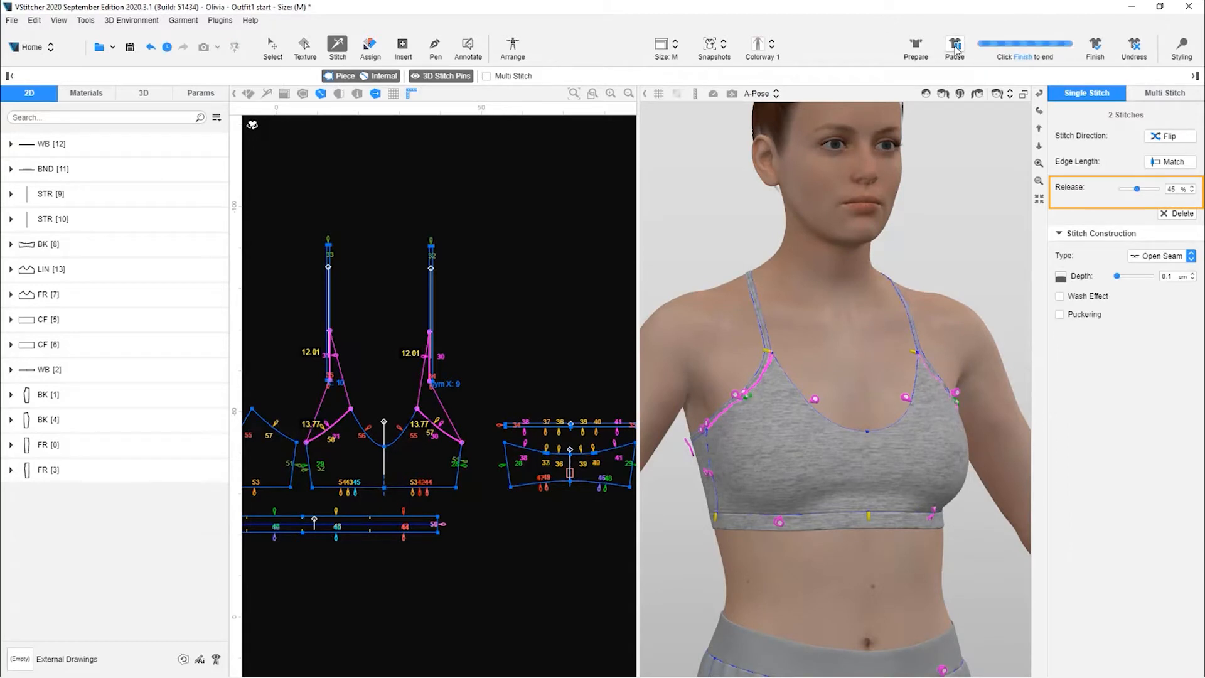
{"action": "left_click", "coordinate": [952, 48]}
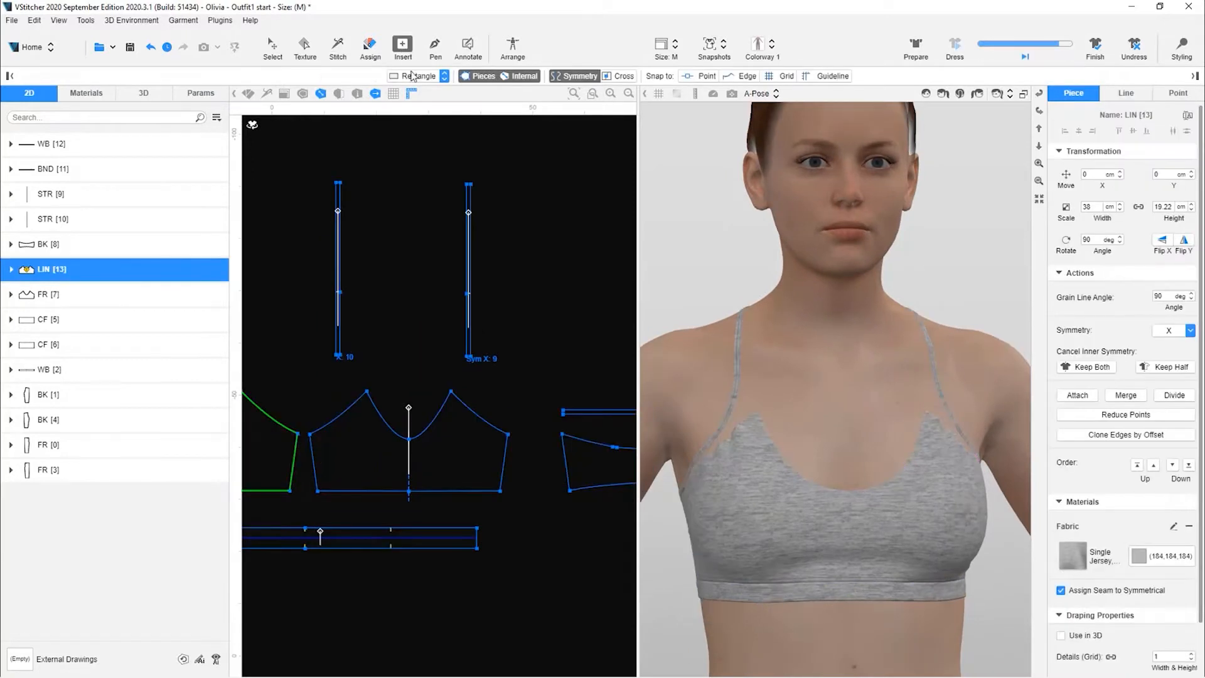
Step: Slash and spread the lining piece with -1.5 cm spread at both ends and re-drape the bra
{"action": "left_click", "coordinate": [444, 75]}
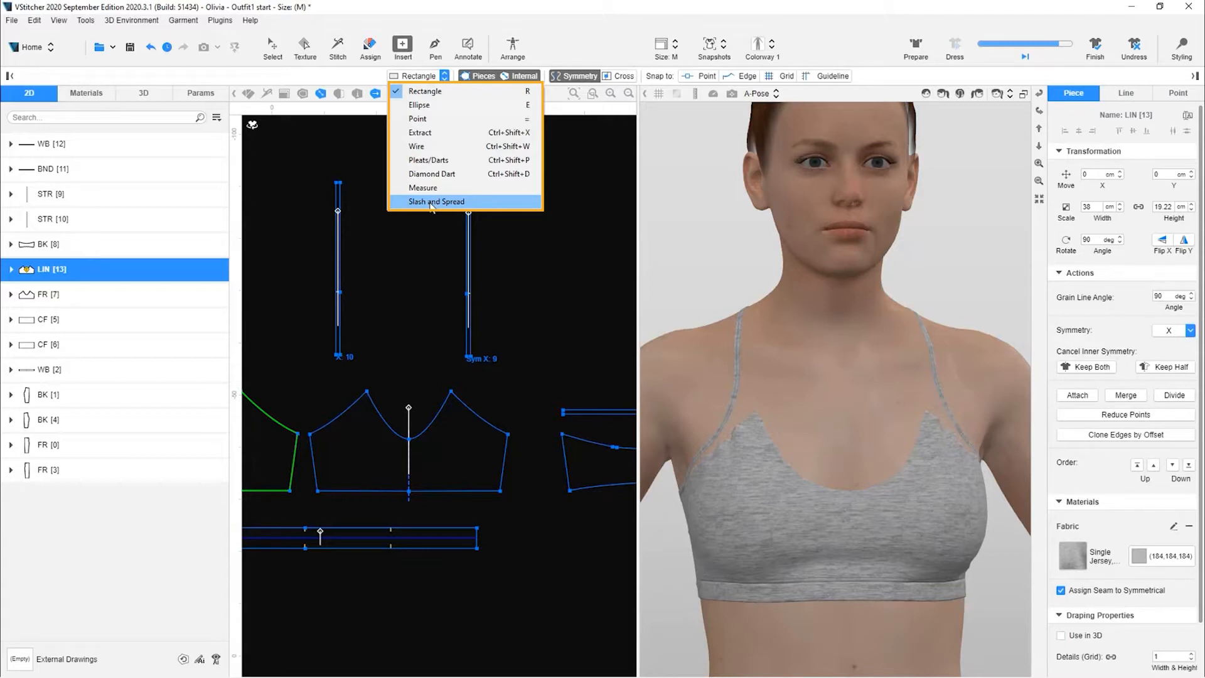
{"action": "left_click", "coordinate": [436, 201]}
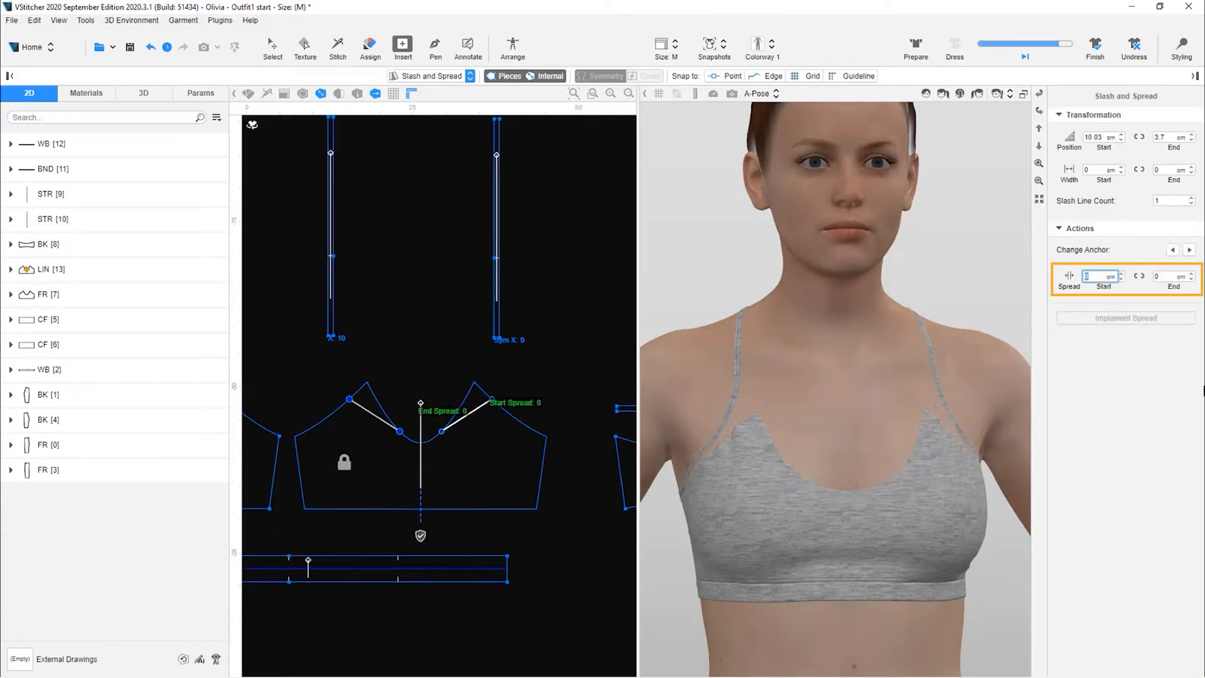
{"action": "type", "text": "-1.5"}
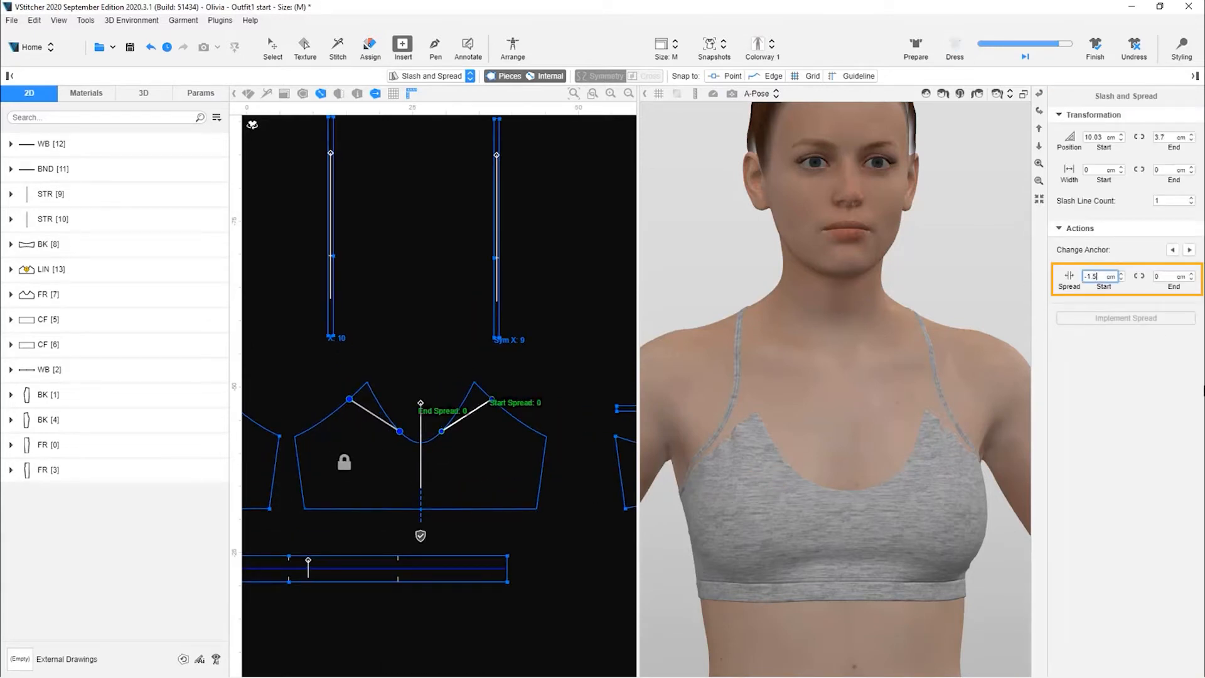
{"action": "type", "text": "-1.5"}
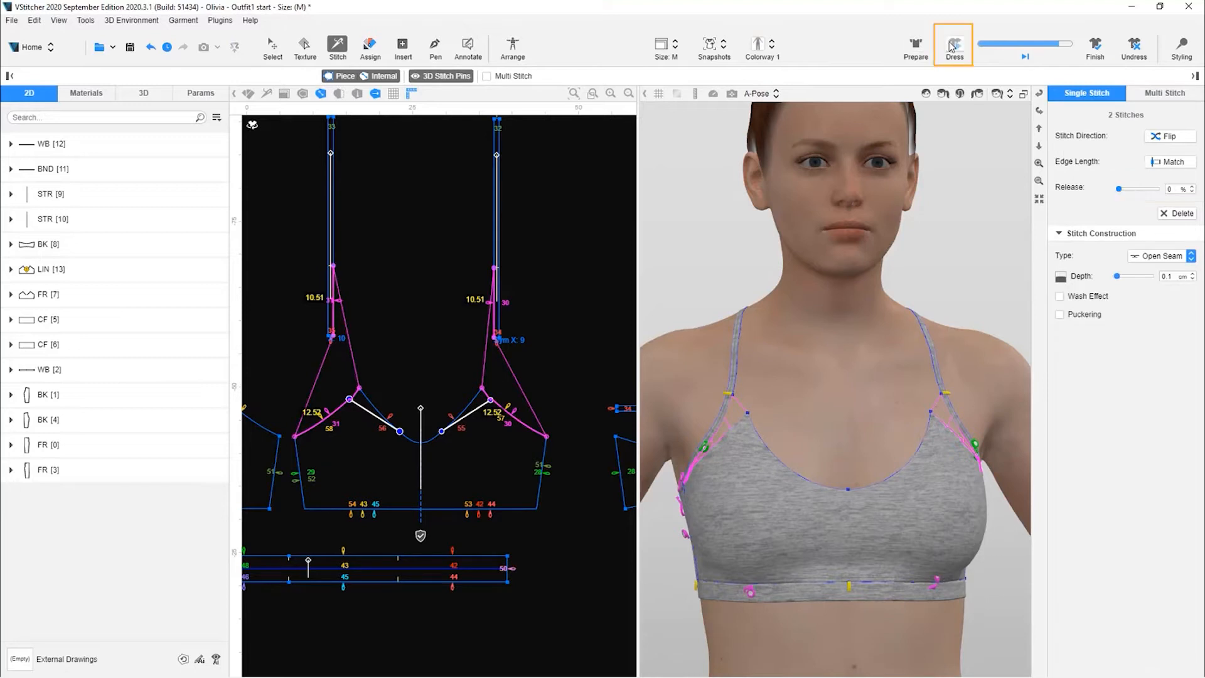
{"action": "left_click", "coordinate": [954, 45]}
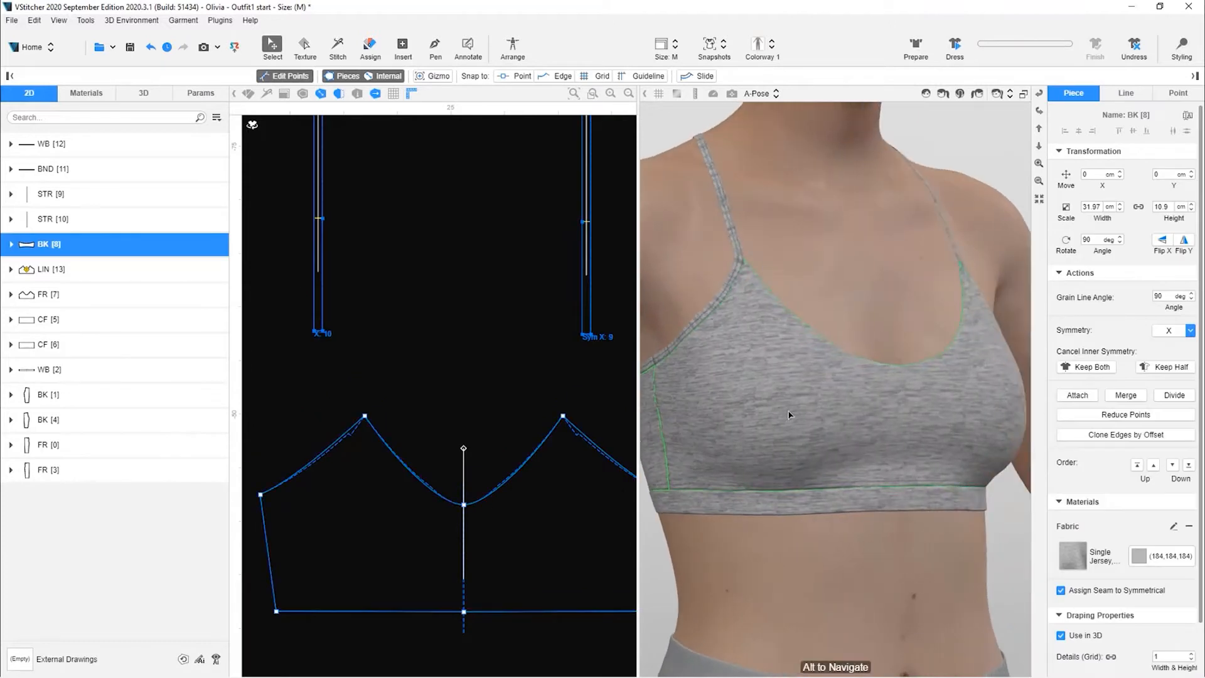
Step: Move the strap end by -7 then -2 cm to reach about 31.5 cm and re-drape the bra
{"action": "left_click", "coordinate": [48, 293]}
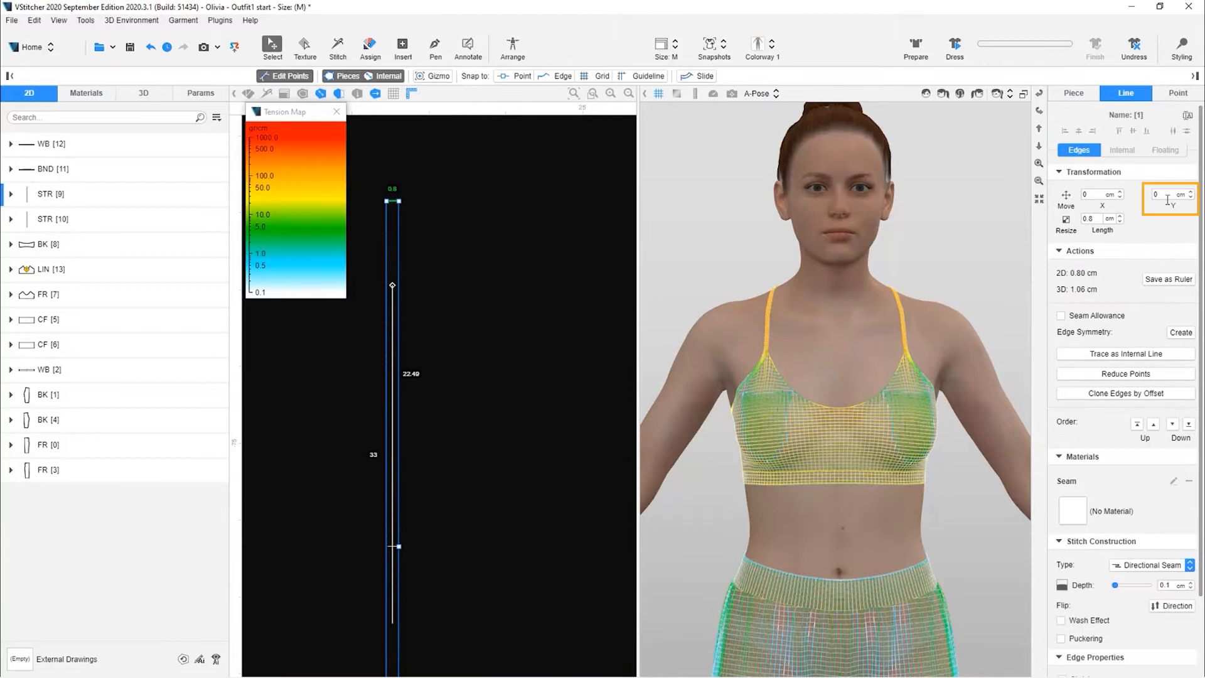
{"action": "left_click", "coordinate": [1166, 193]}
{"action": "type", "text": "-7"}
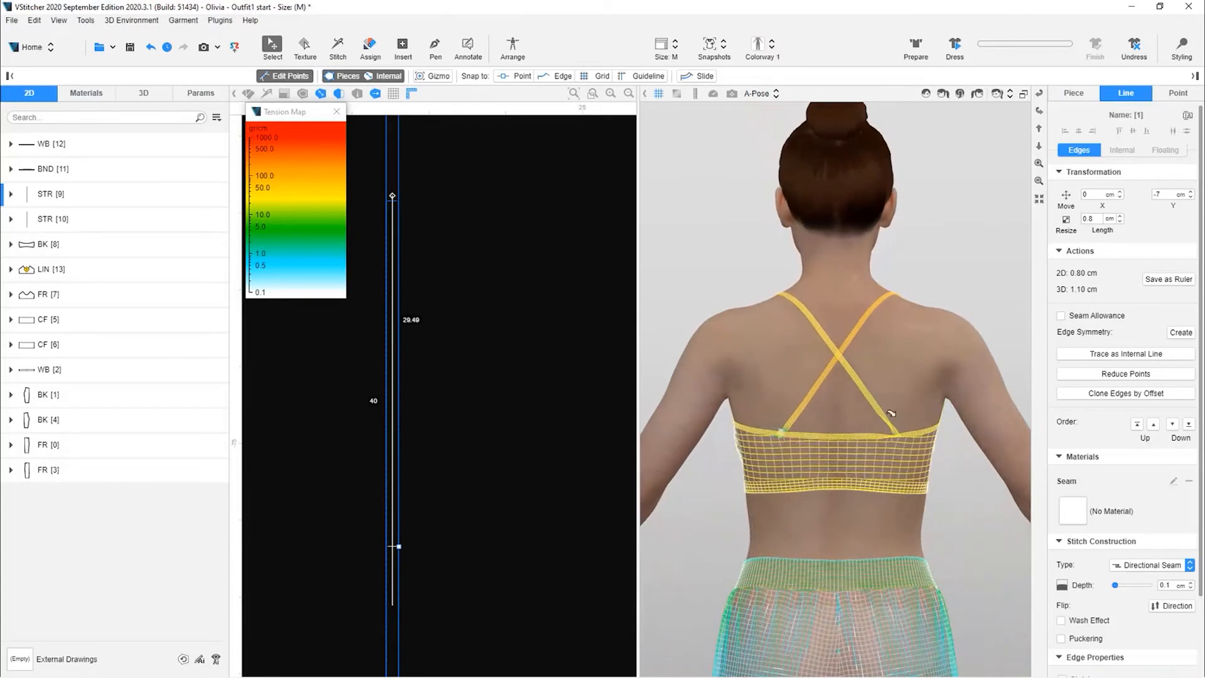
{"action": "left_click", "coordinate": [1181, 48]}
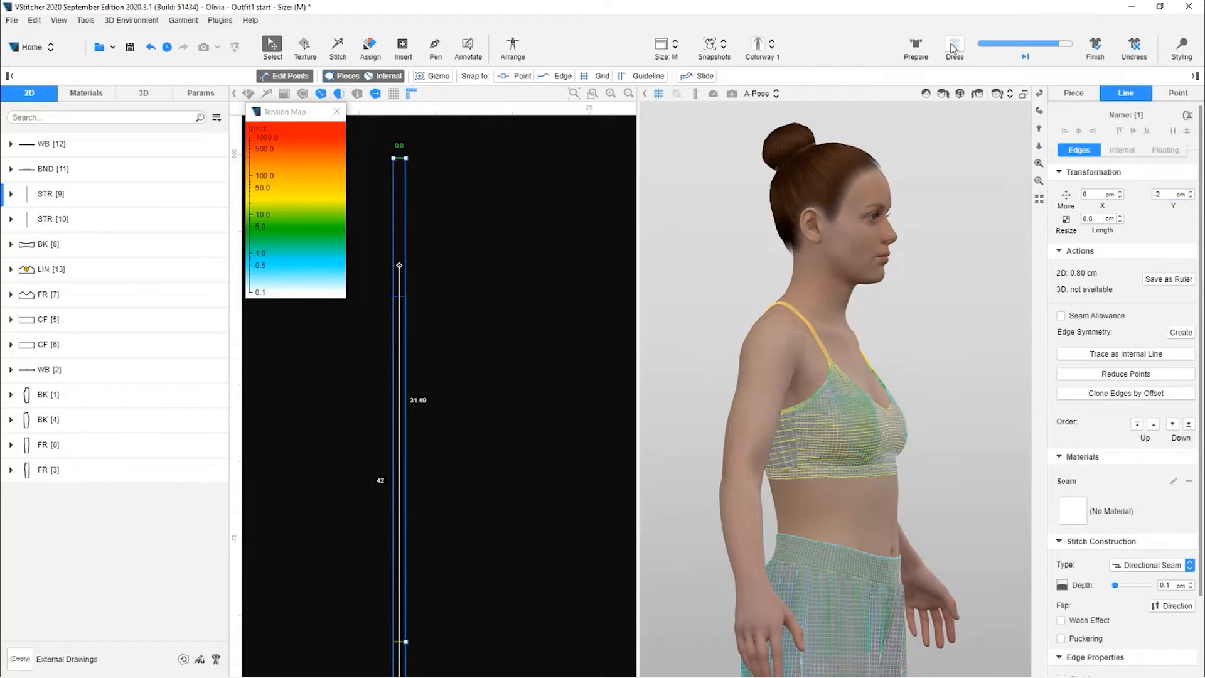
{"action": "left_click", "coordinate": [954, 47]}
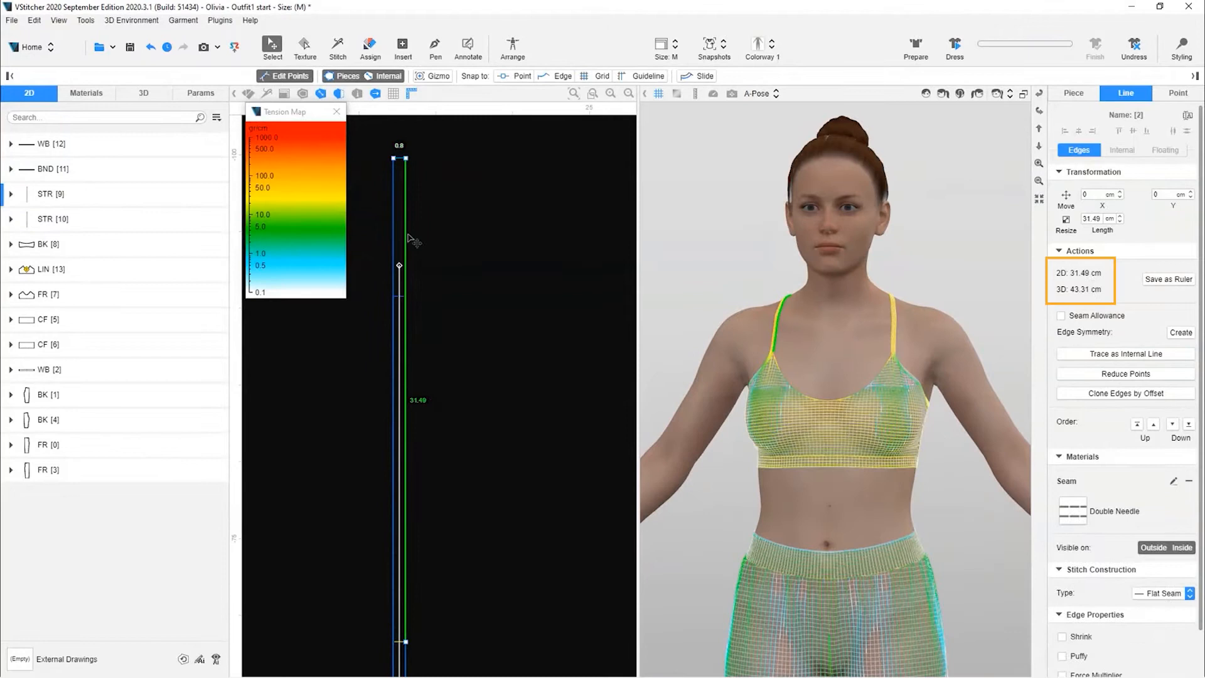
{"action": "mouse_move", "coordinate": [1094, 268]}
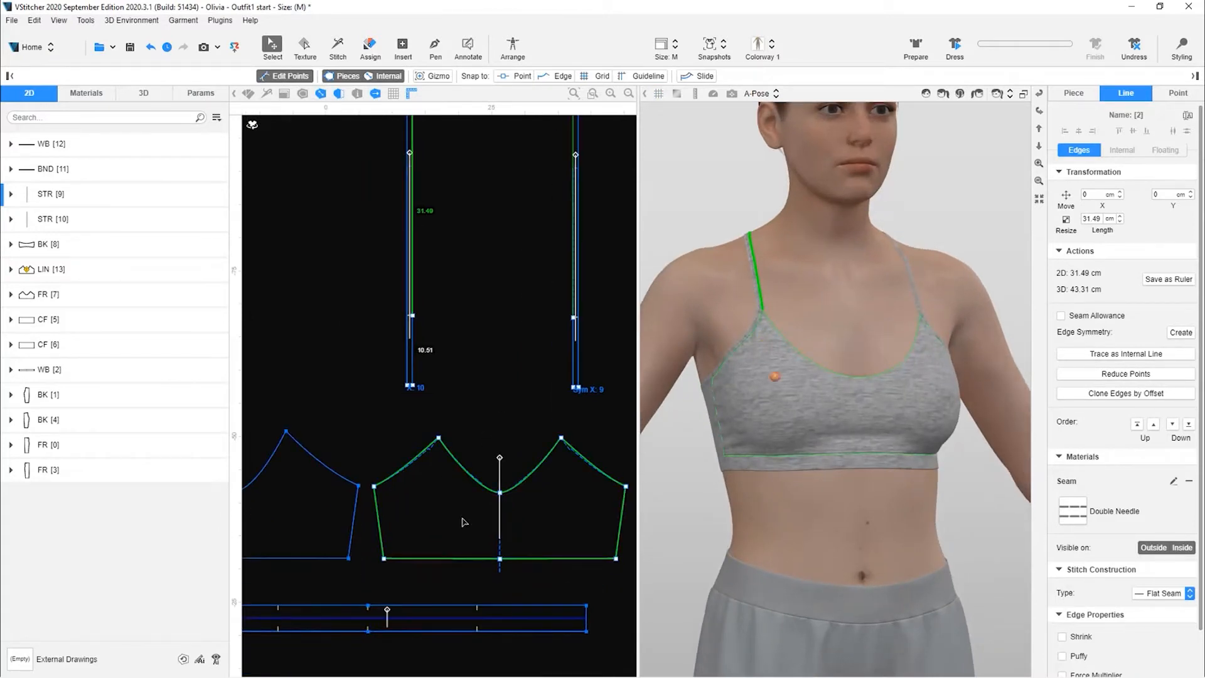
Step: Draw a new line across the front cup piece from its seam corner
{"action": "left_click", "coordinate": [48, 294]}
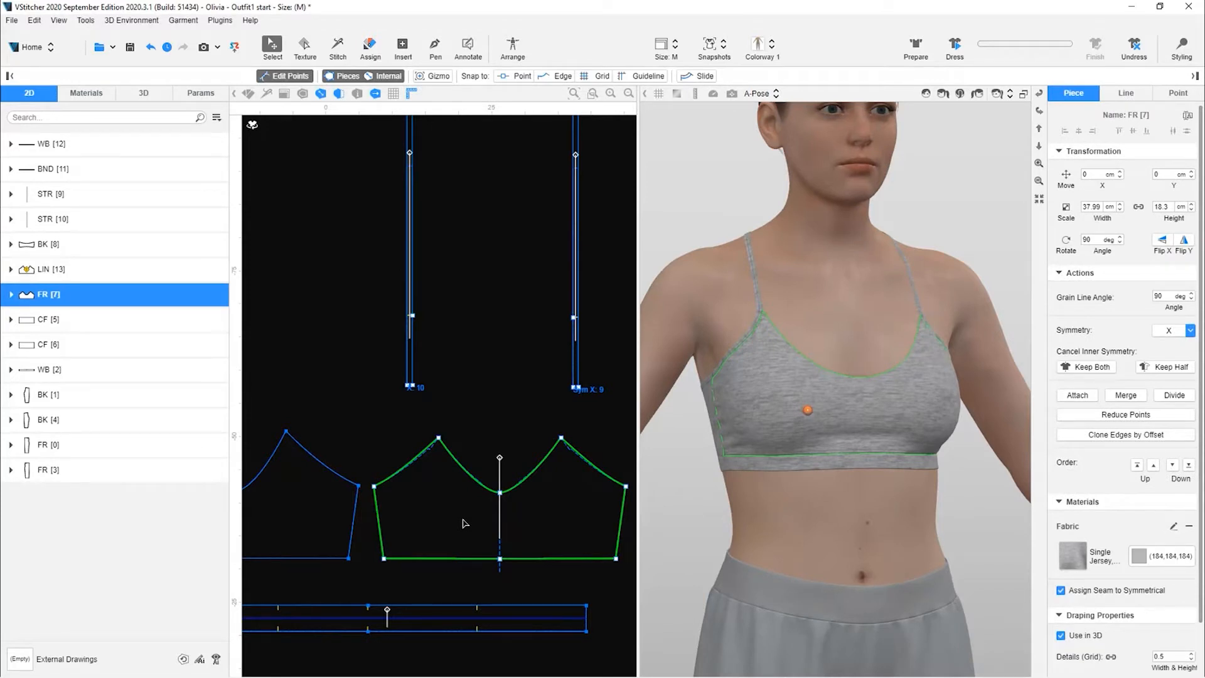
{"action": "left_click", "coordinate": [434, 47]}
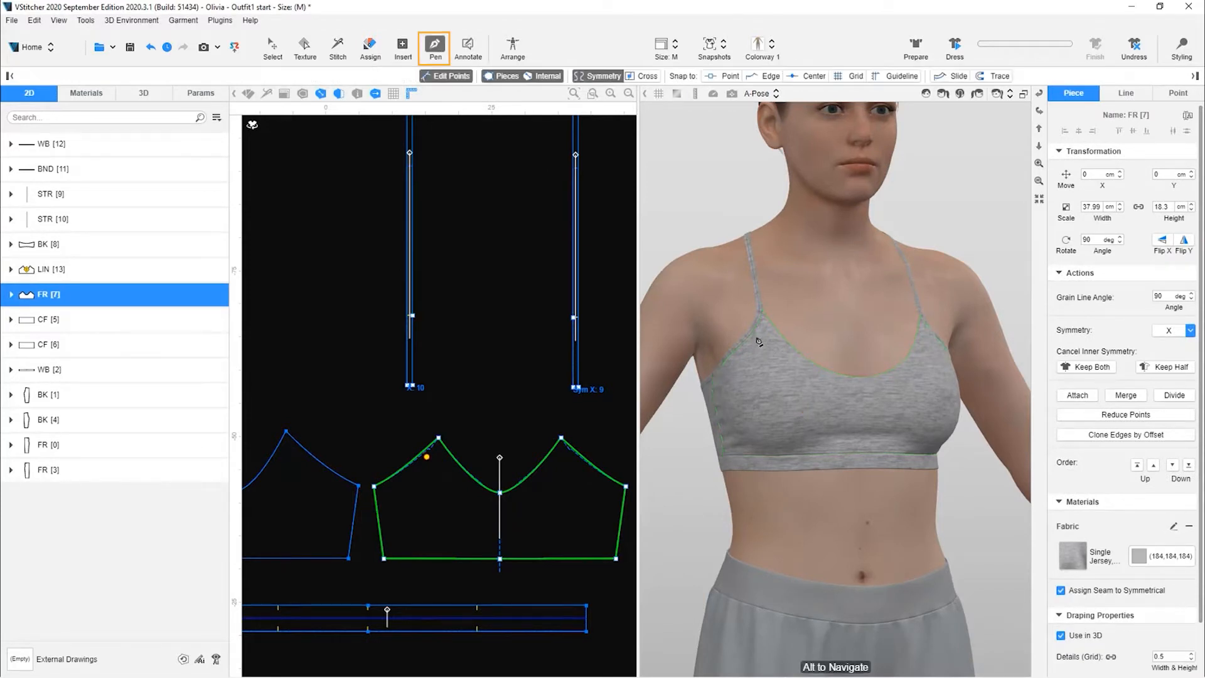
{"action": "left_click", "coordinate": [426, 460]}
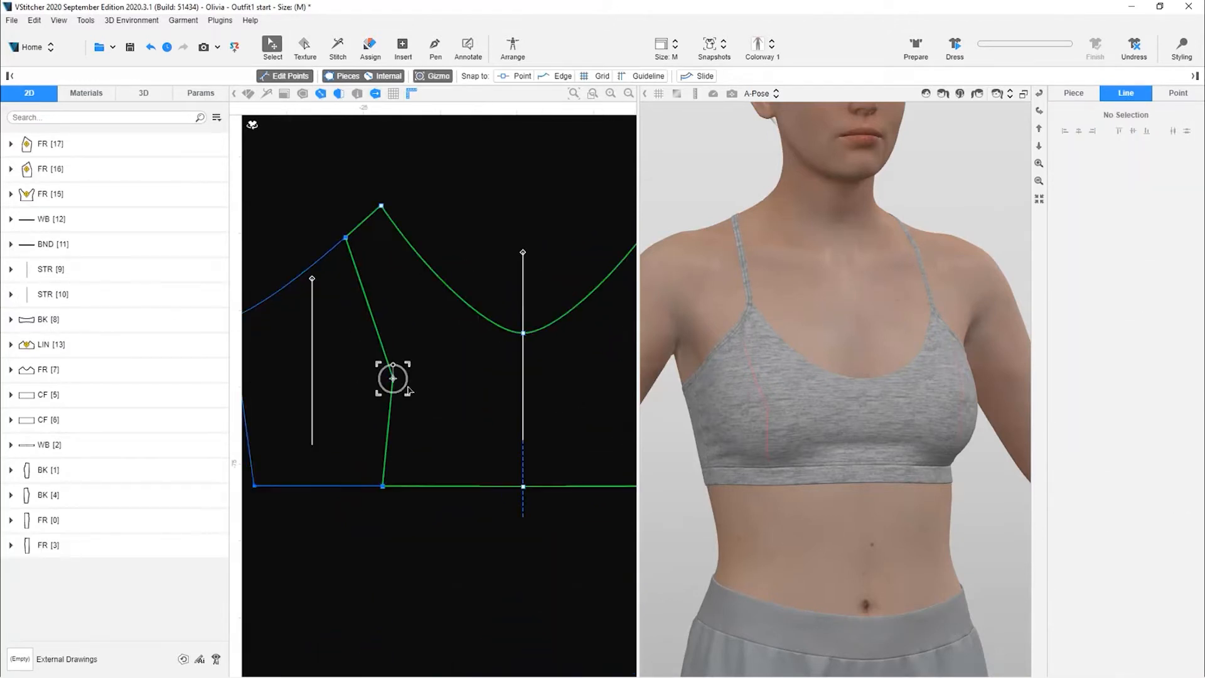
{"action": "left_click", "coordinate": [50, 169]}
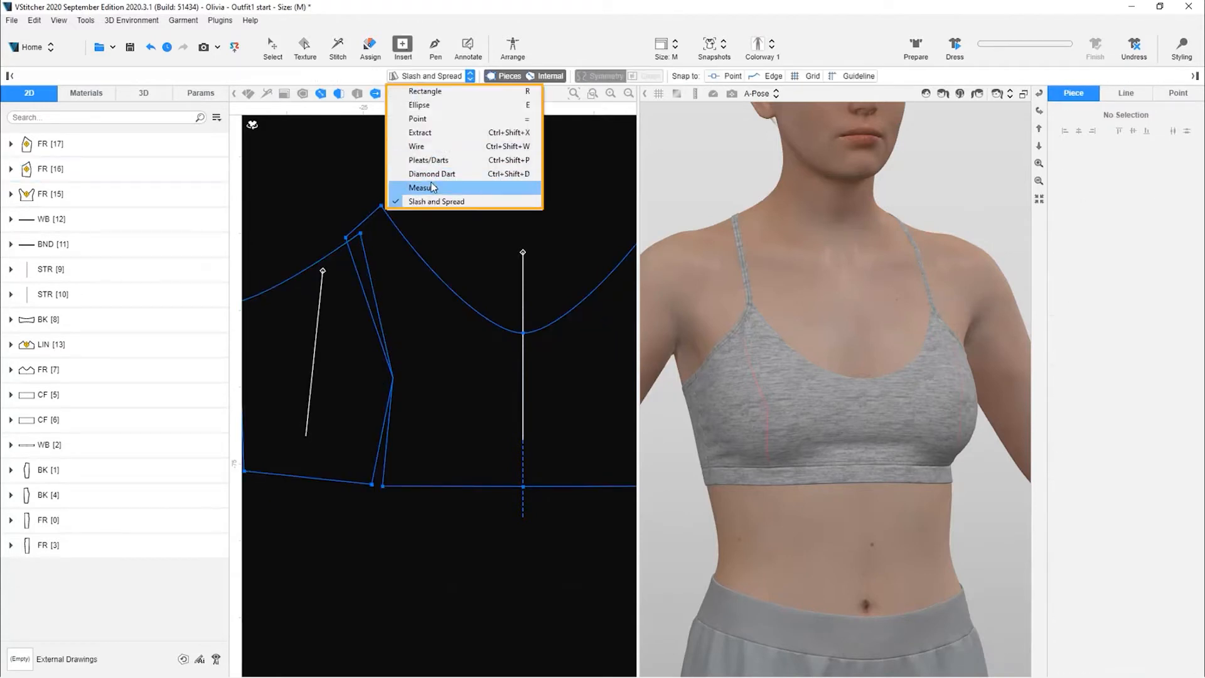
Step: Measure the opened gap from the cup's corner (0.71) and select front pieces FR [15] and FR [16]
{"action": "left_click", "coordinate": [422, 187]}
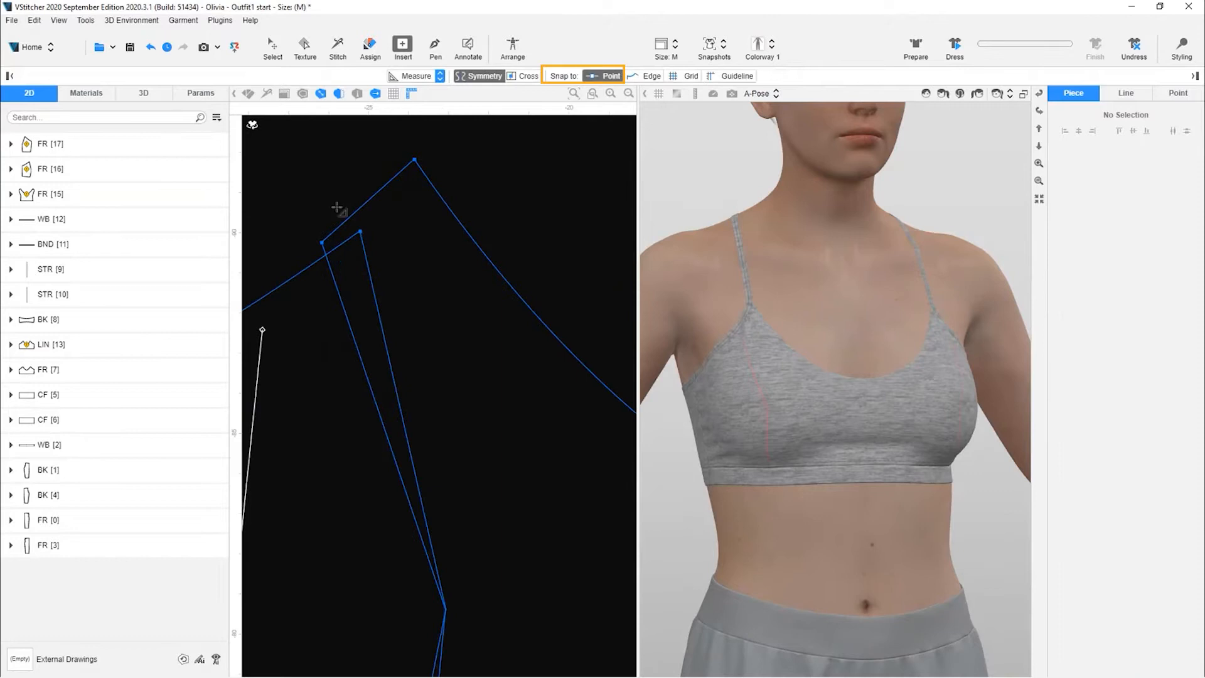
{"action": "mouse_move", "coordinate": [322, 242]}
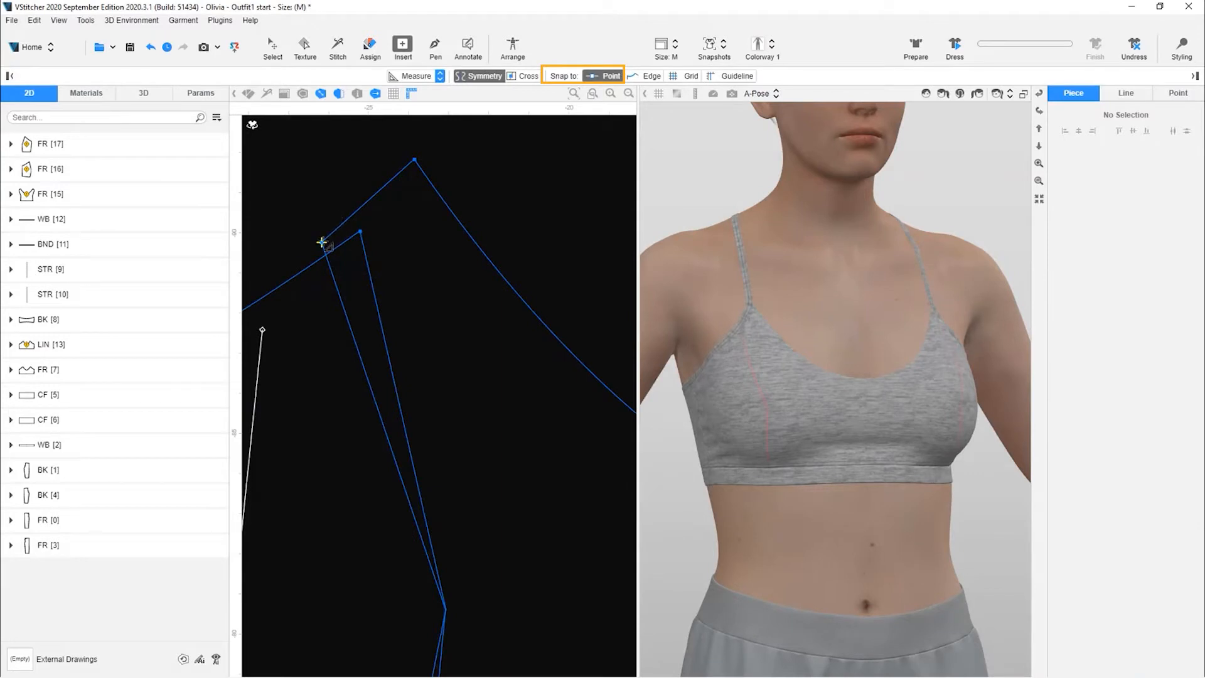
{"action": "left_click", "coordinate": [359, 232]}
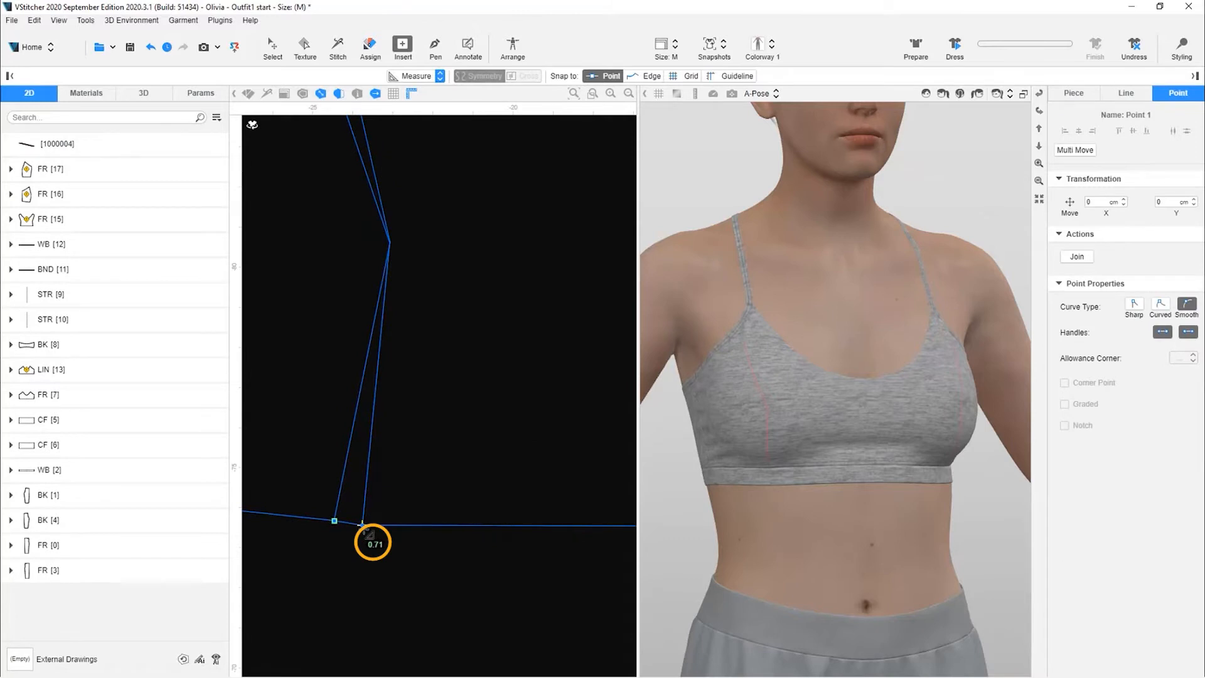
{"action": "left_click", "coordinate": [51, 193]}
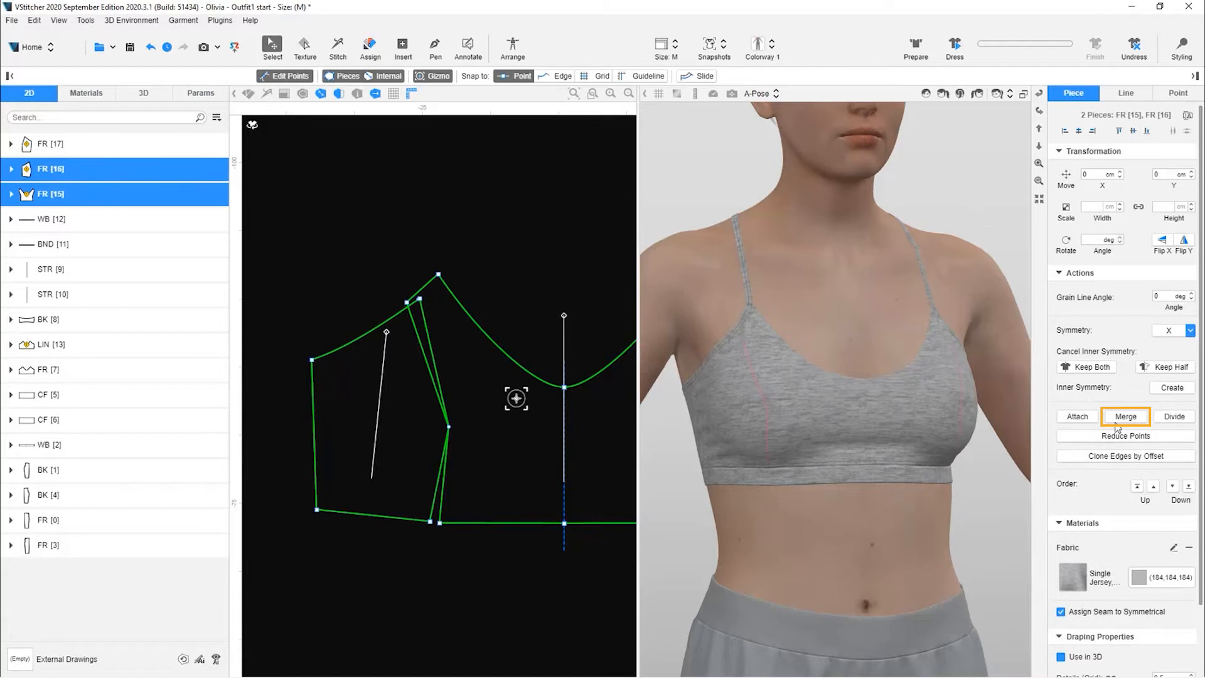
Step: Merge the two front pieces and delete the leftover points along the merged edges
{"action": "left_click", "coordinate": [1125, 415]}
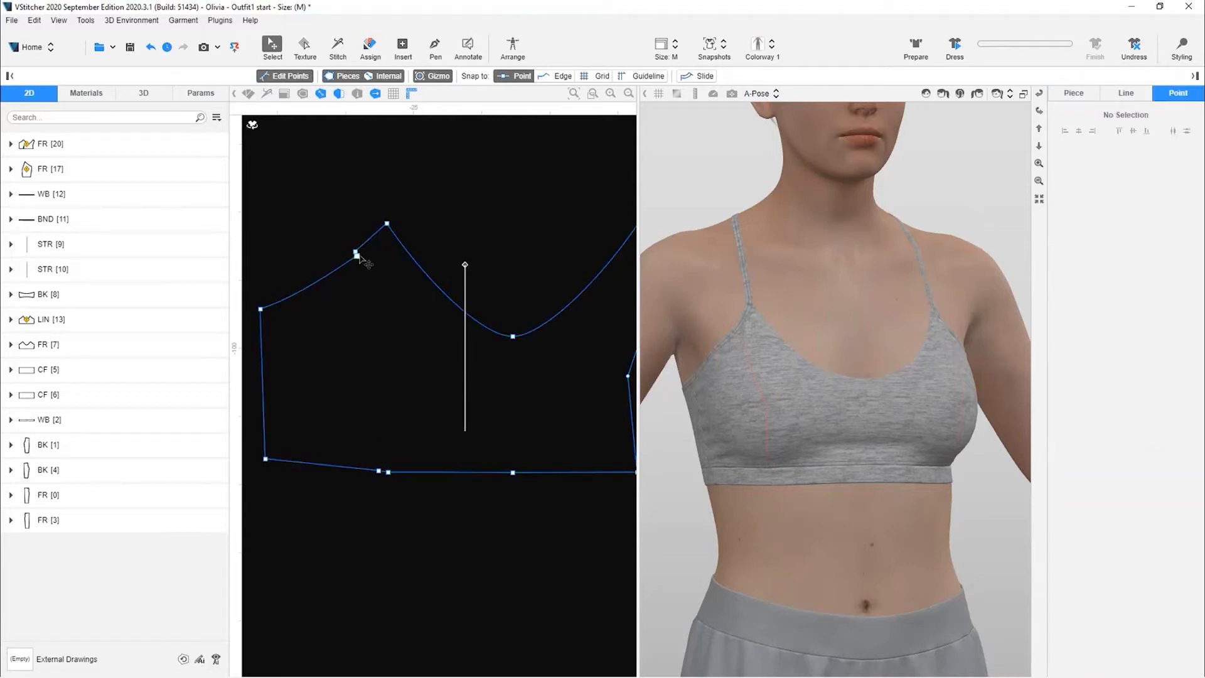
{"action": "left_click", "coordinate": [355, 254]}
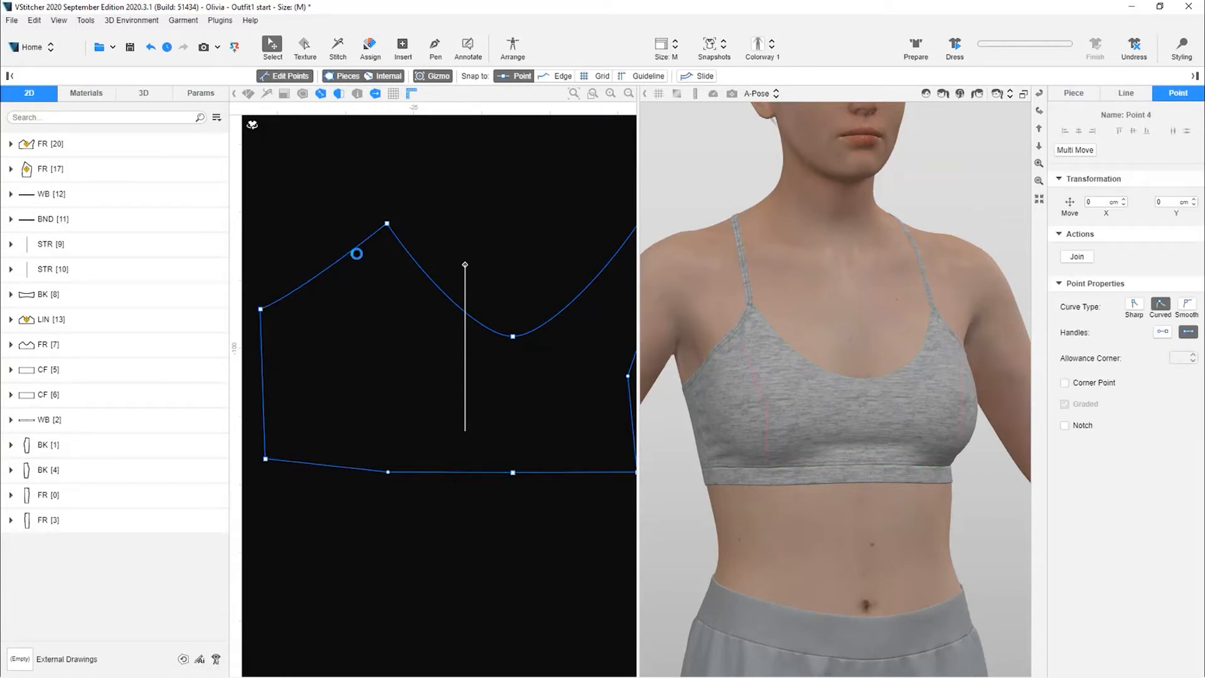
{"action": "left_click", "coordinate": [307, 459]}
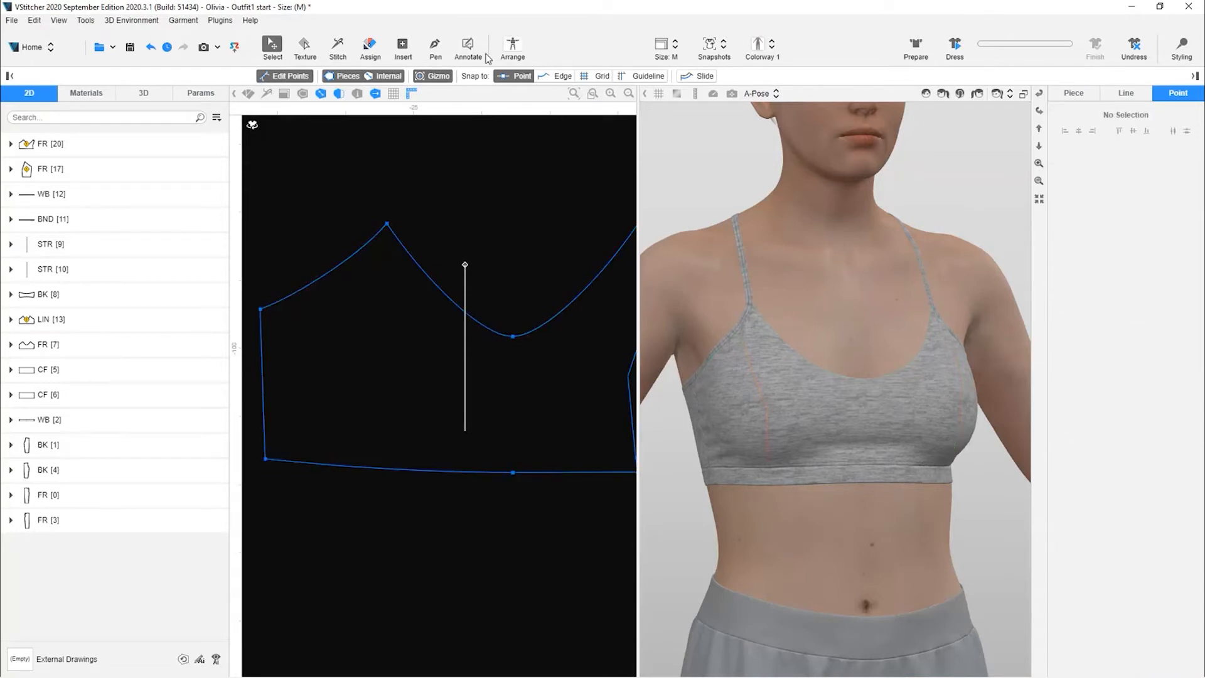
{"action": "mouse_move", "coordinate": [393, 49]}
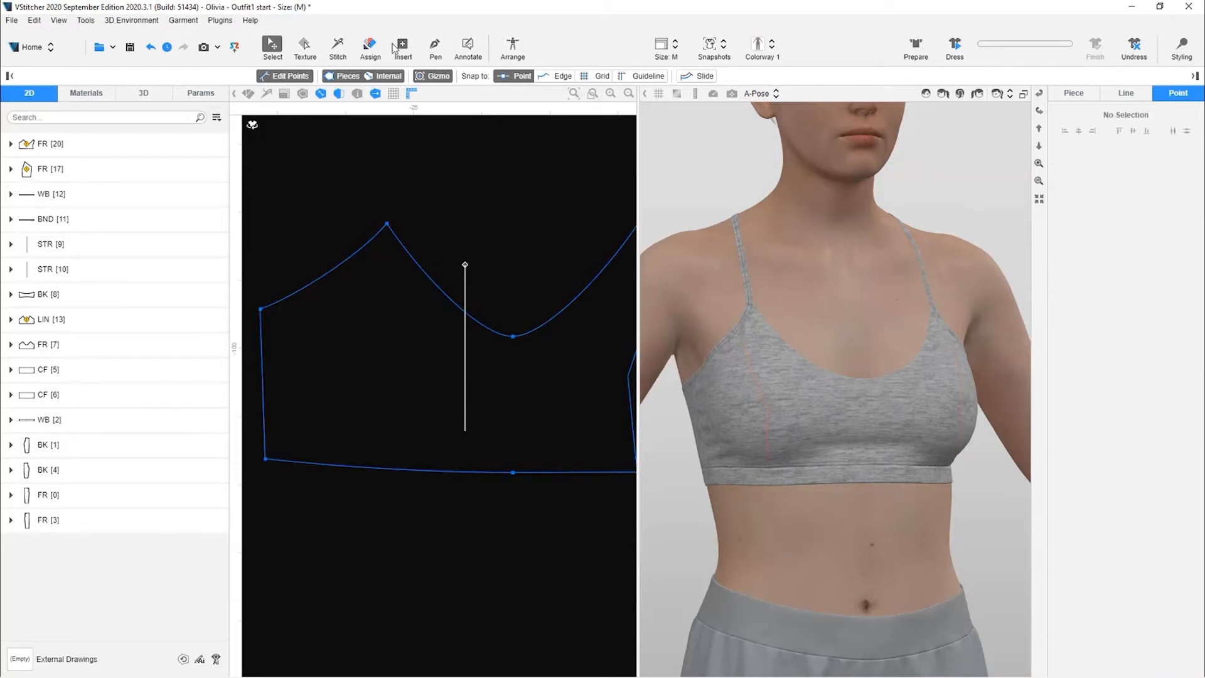
{"action": "left_click", "coordinate": [436, 47]}
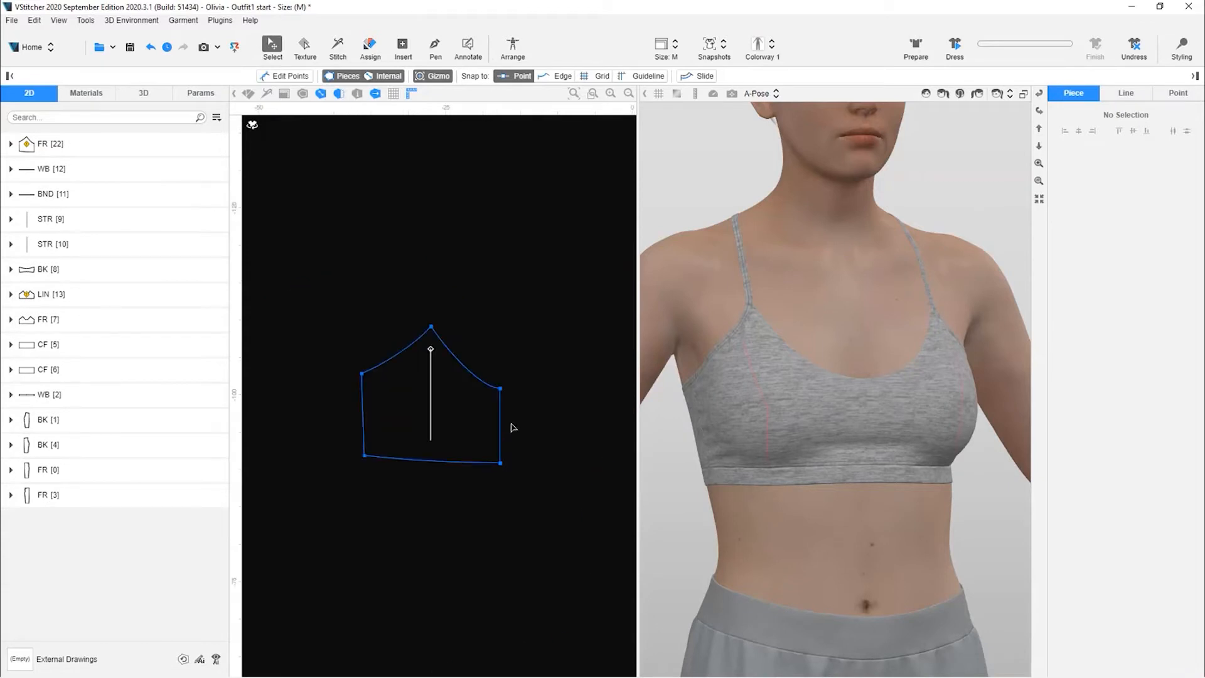
Step: Mirror the half front across its centre edge and replace FR [7] with the full front piece
{"action": "left_click", "coordinate": [501, 413]}
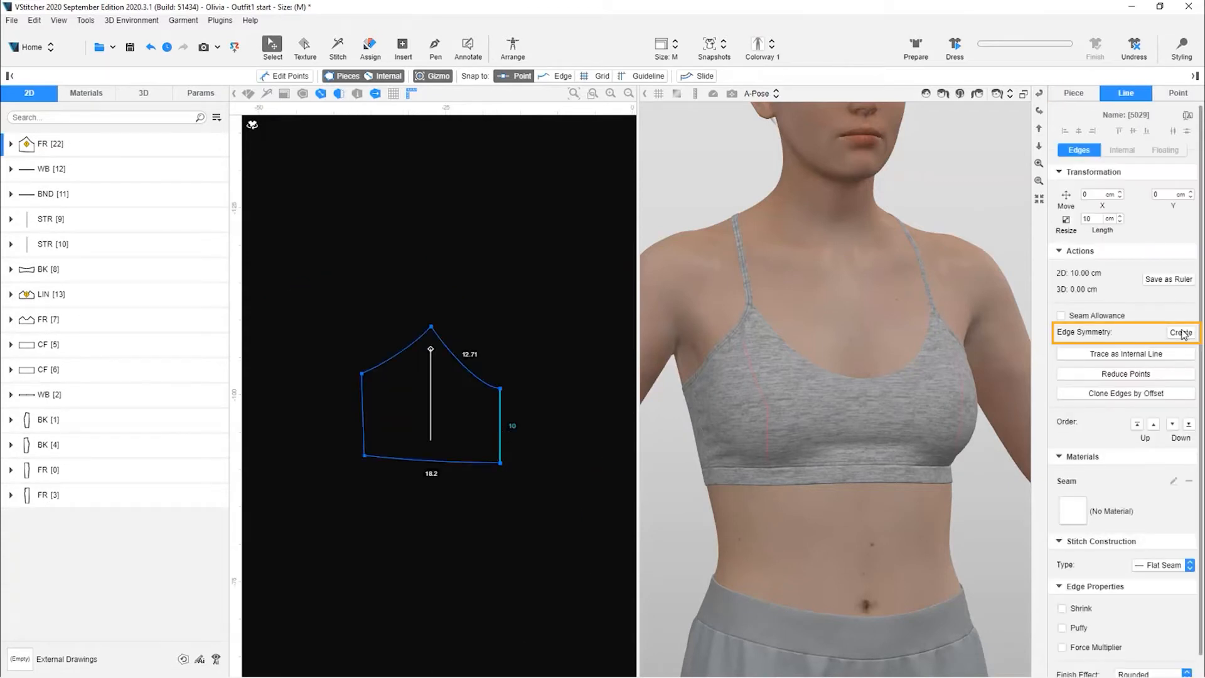
{"action": "left_click", "coordinate": [1179, 332]}
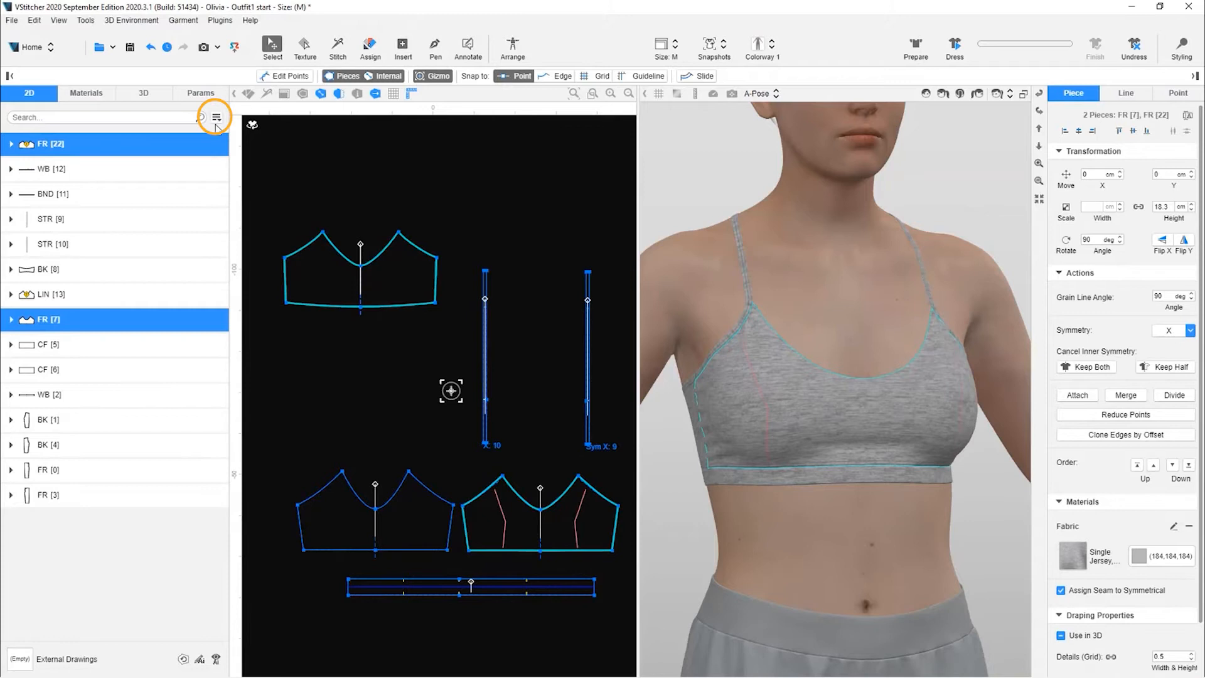
{"action": "left_click", "coordinate": [218, 117]}
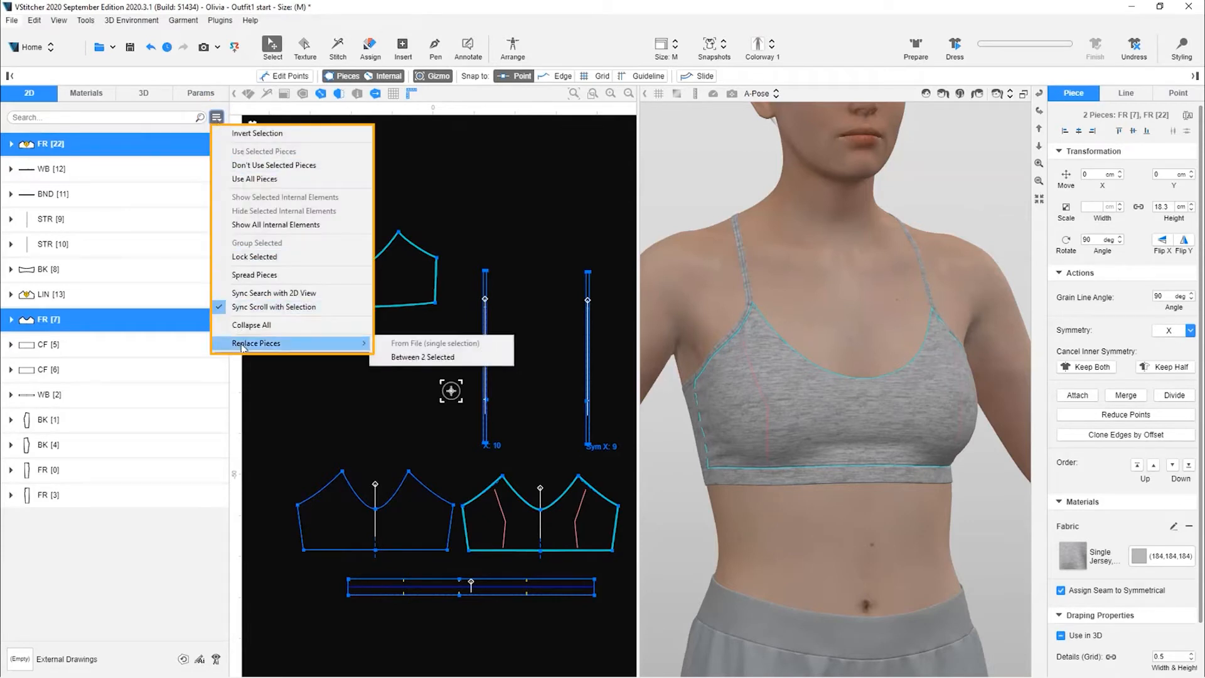
{"action": "mouse_move", "coordinate": [430, 356]}
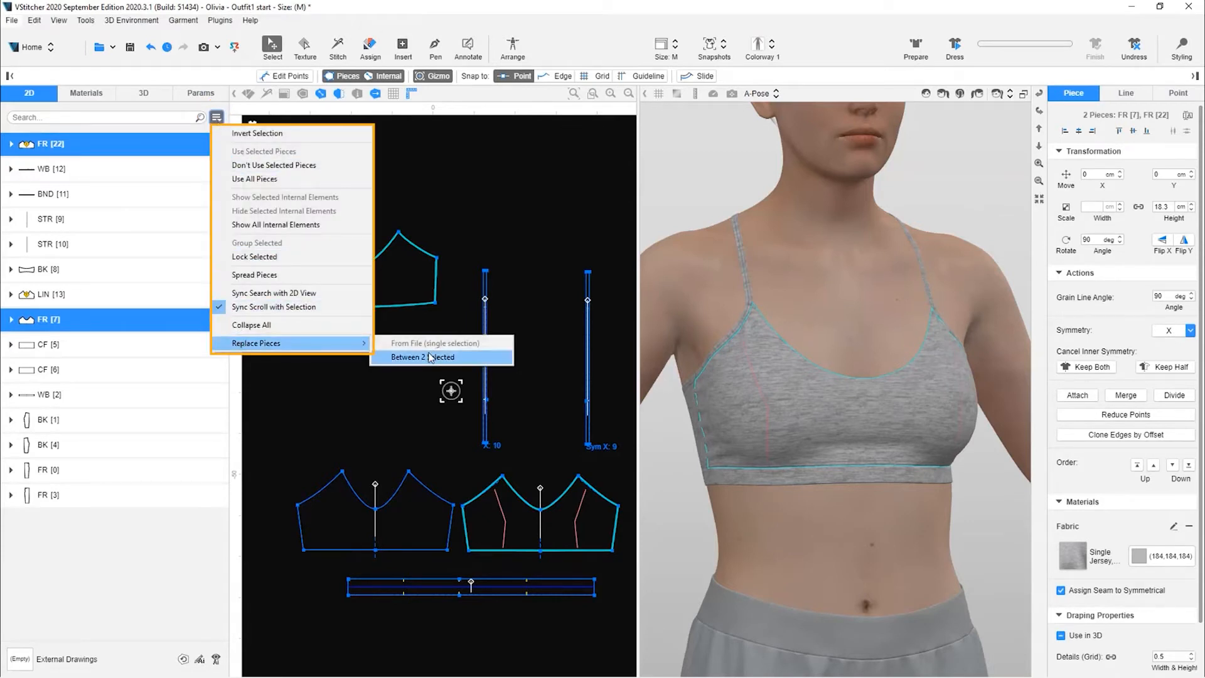
{"action": "left_click", "coordinate": [426, 357]}
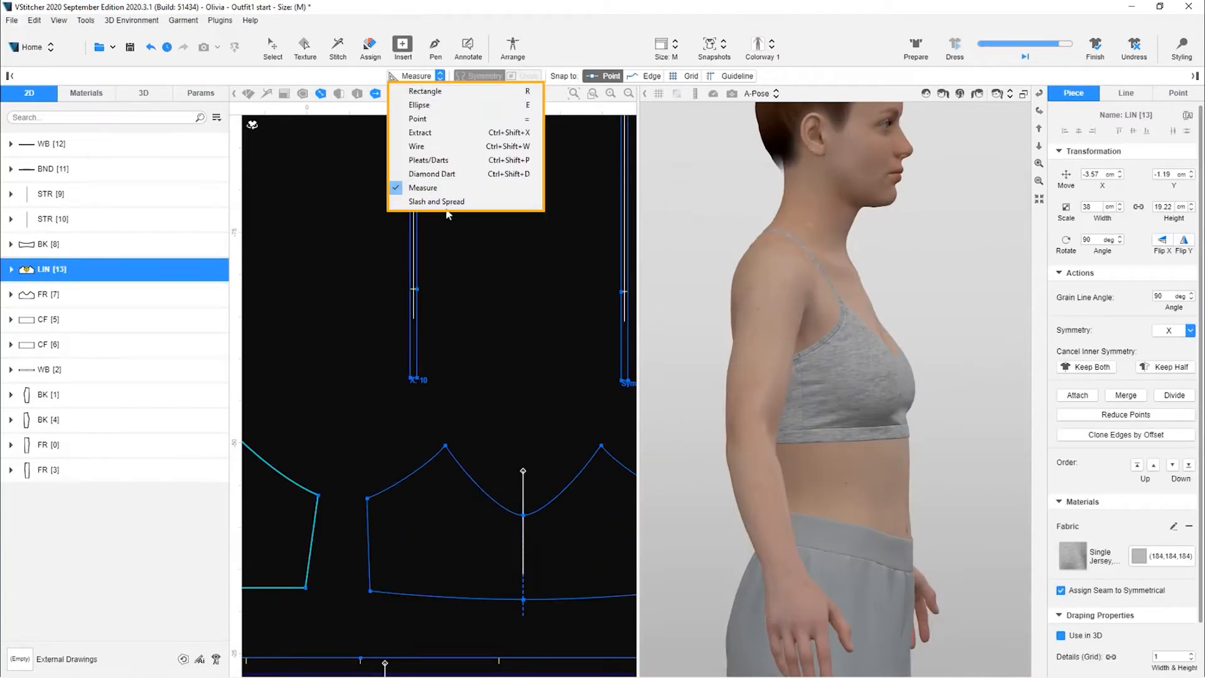
Step: Slash the lining piece, set the top-end spread to 1 cm, pause the simulation and implement the spread
{"action": "left_click", "coordinate": [436, 201]}
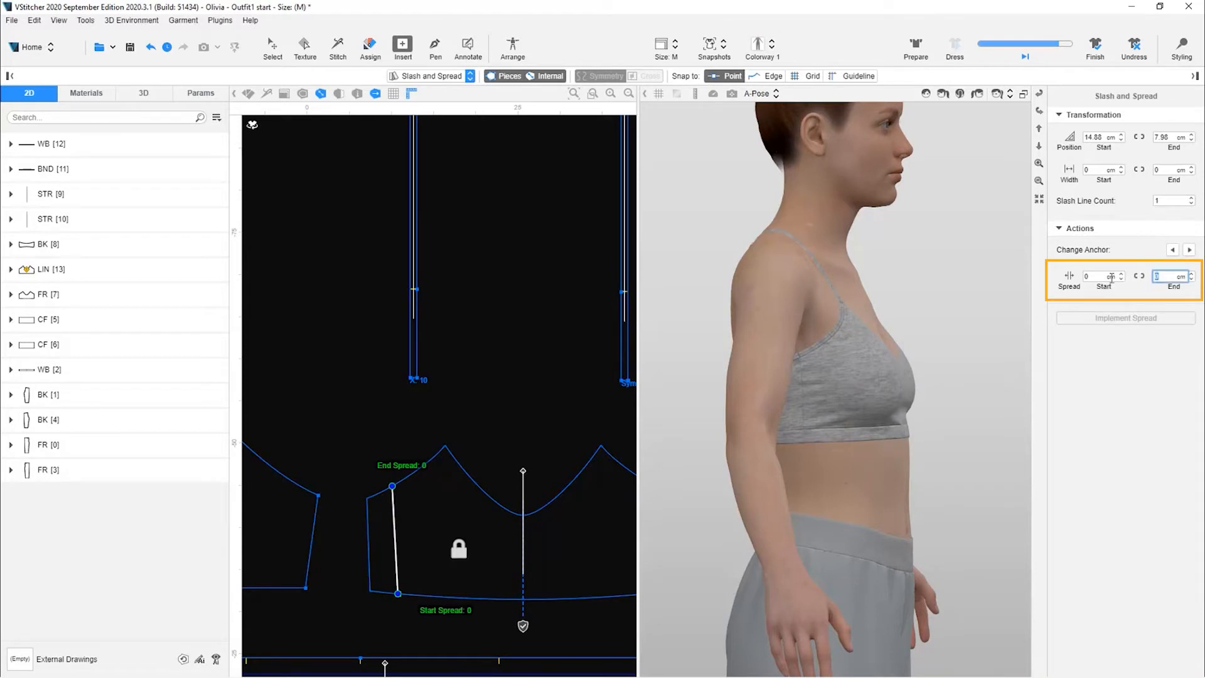
{"action": "type", "text": "1"}
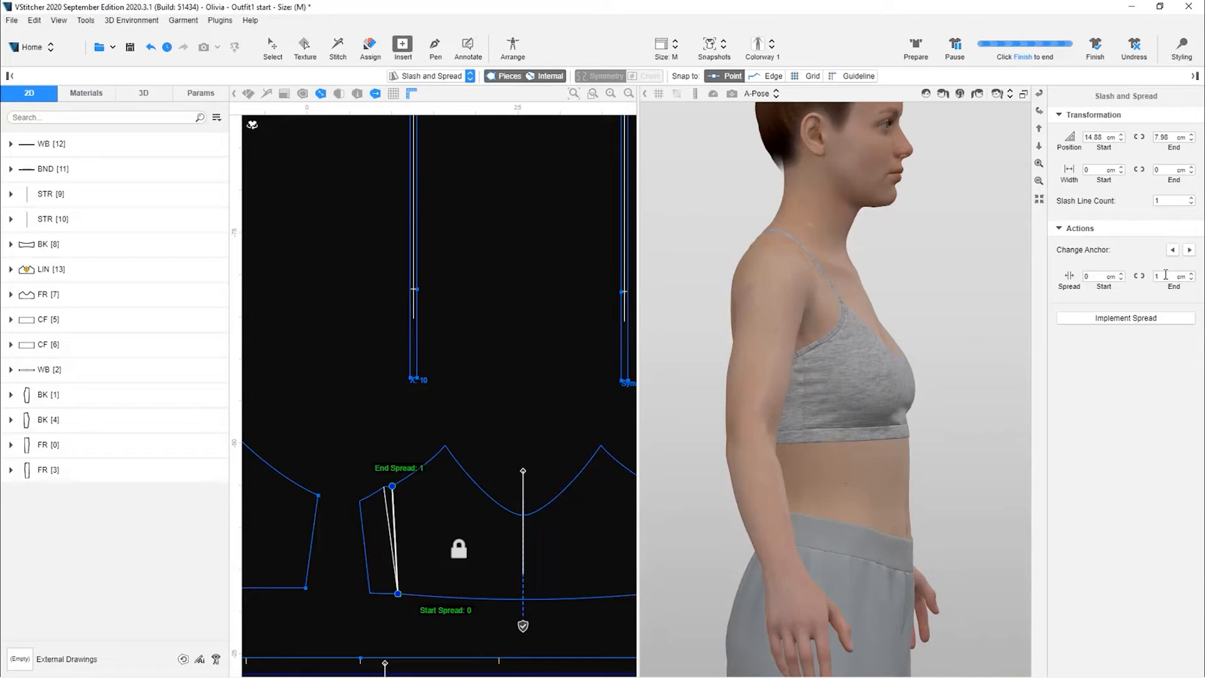
{"action": "left_click", "coordinate": [1168, 276]}
{"action": "type", "text": "2"}
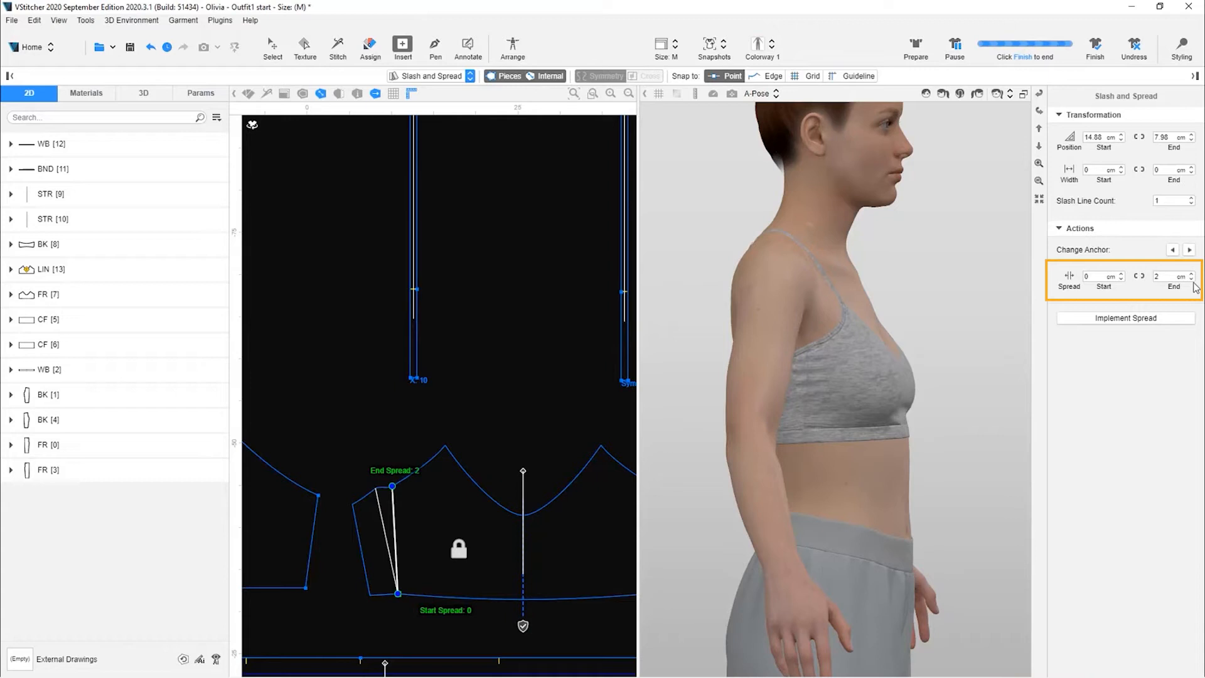
{"action": "left_click", "coordinate": [1168, 276]}
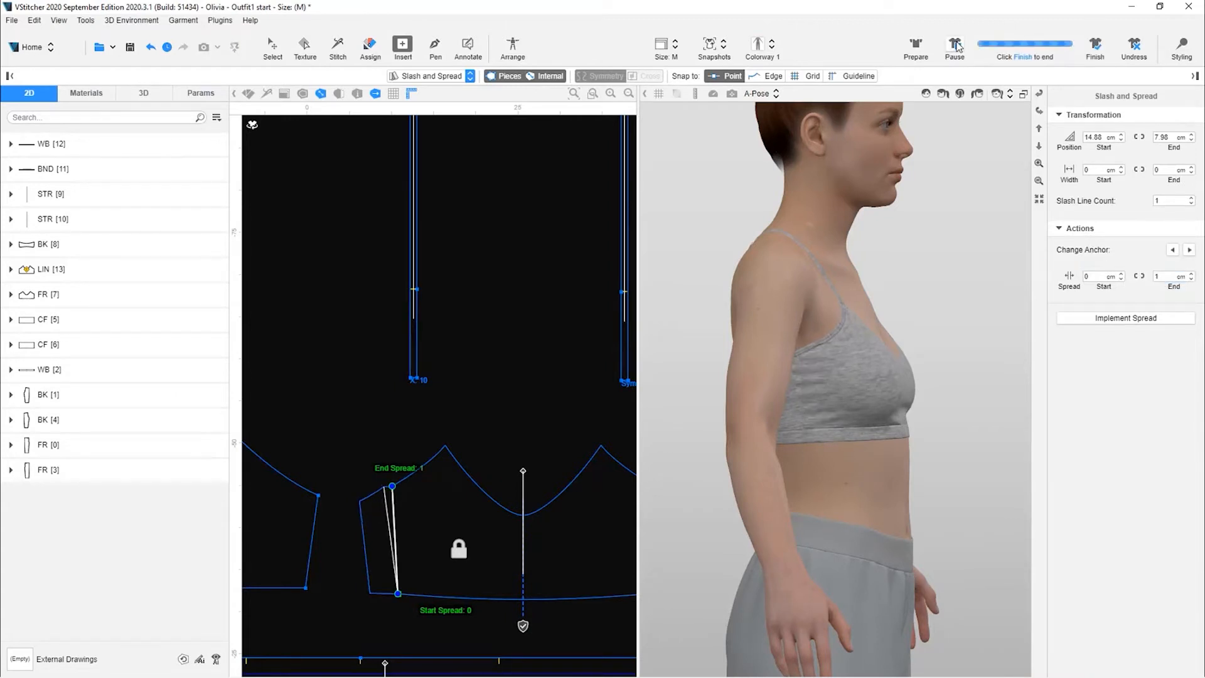
{"action": "left_click", "coordinate": [1125, 317]}
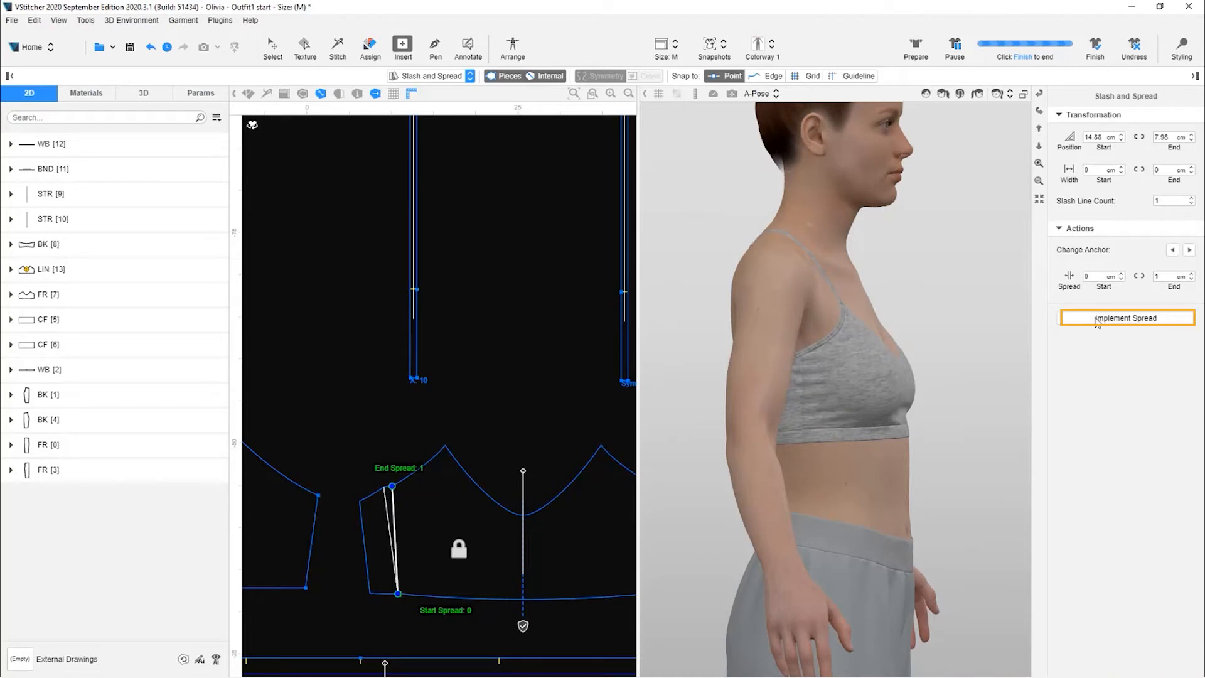
{"action": "left_click", "coordinate": [1126, 317]}
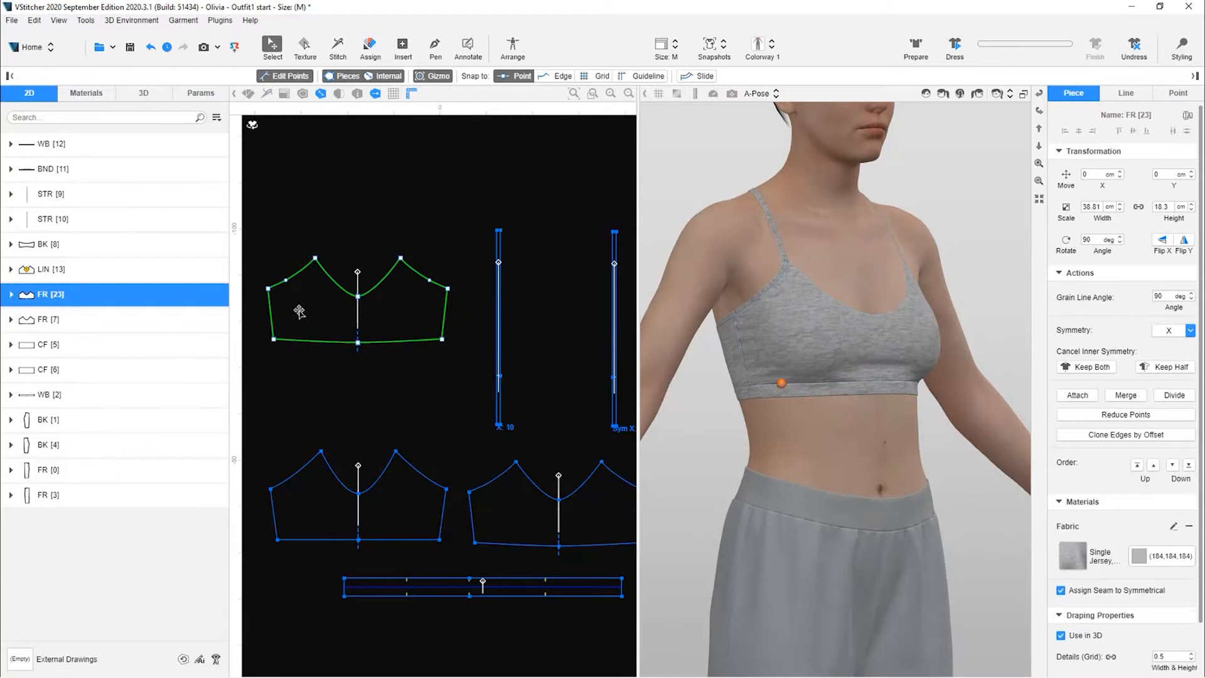
Step: Toggle Use in 3D on for FR [23] and off for lining LIN [13]
{"action": "left_click", "coordinate": [1061, 635]}
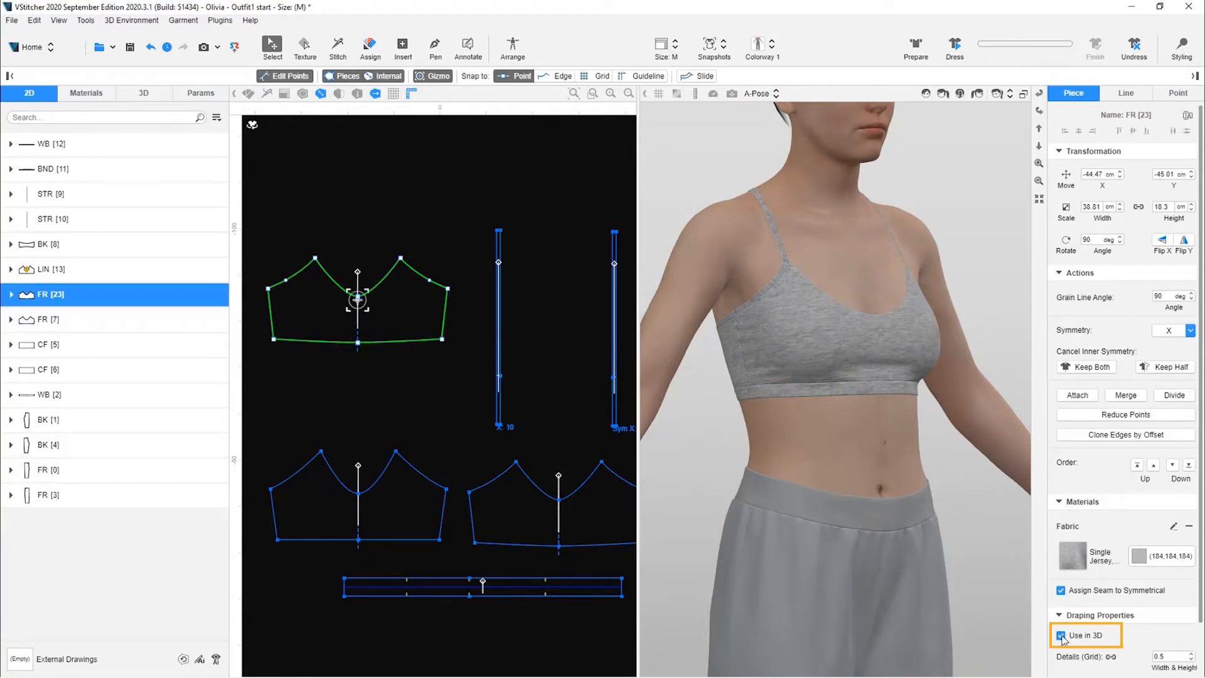
{"action": "left_click", "coordinate": [1061, 635]}
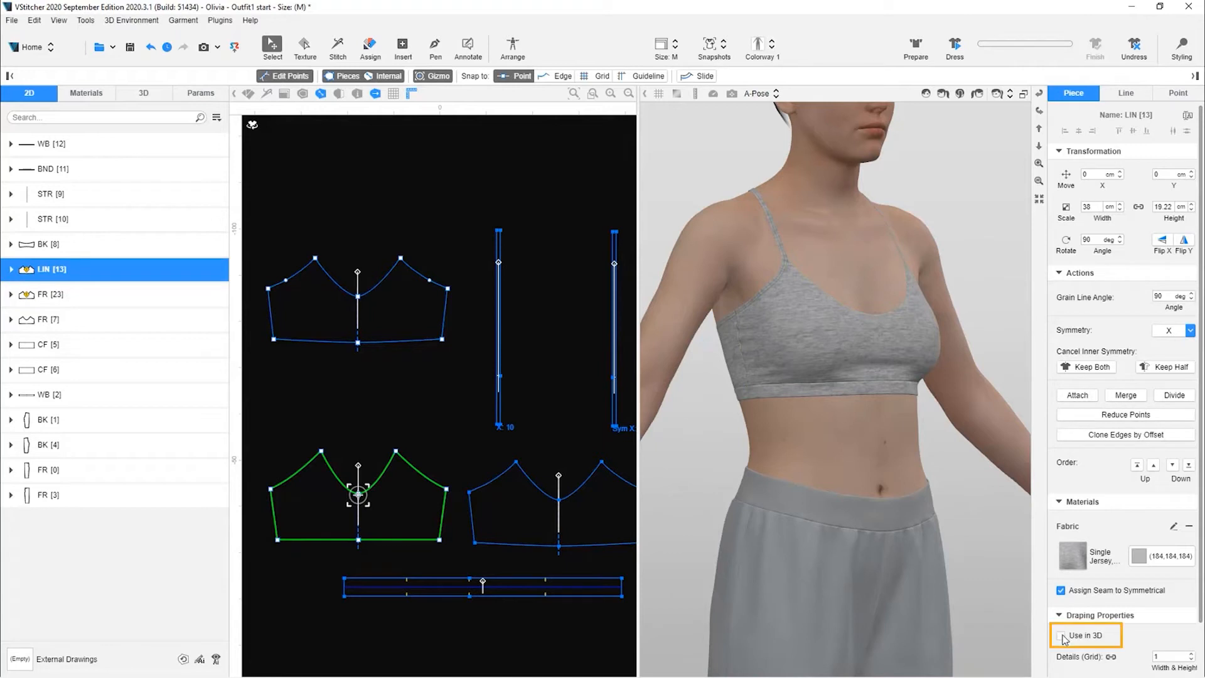
{"action": "left_click", "coordinate": [1061, 635]}
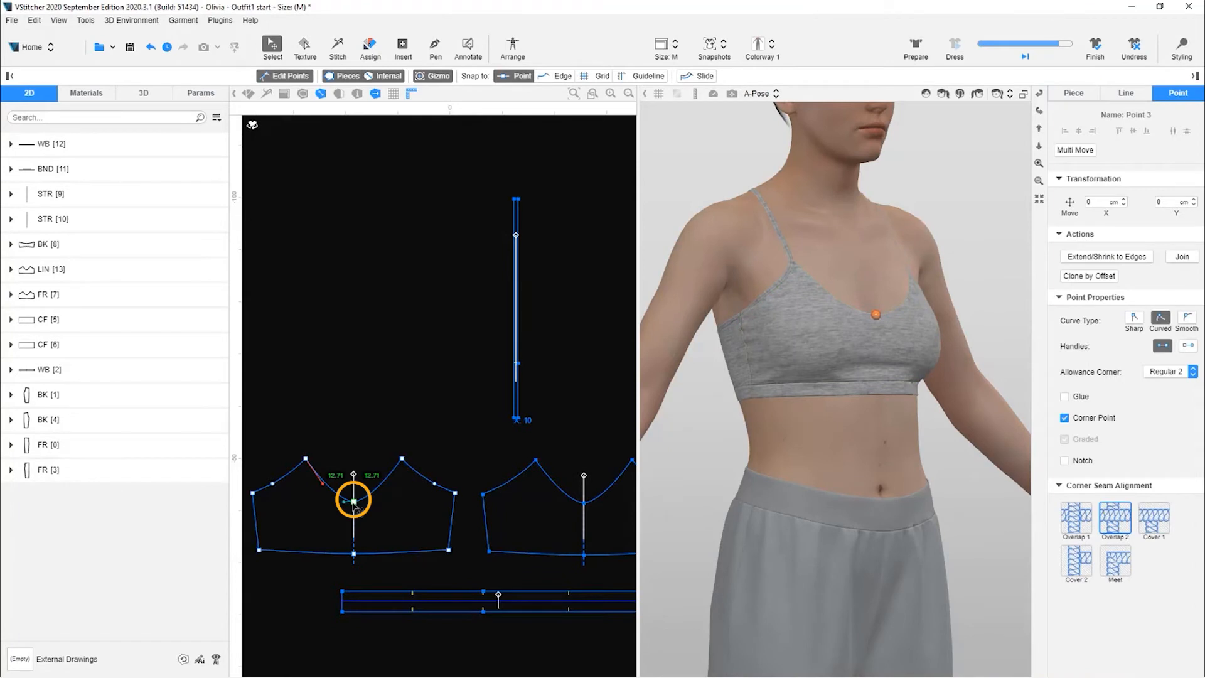
Step: Move the lining's centre-front point 0.3 cm vertically
{"action": "left_click", "coordinate": [1172, 200]}
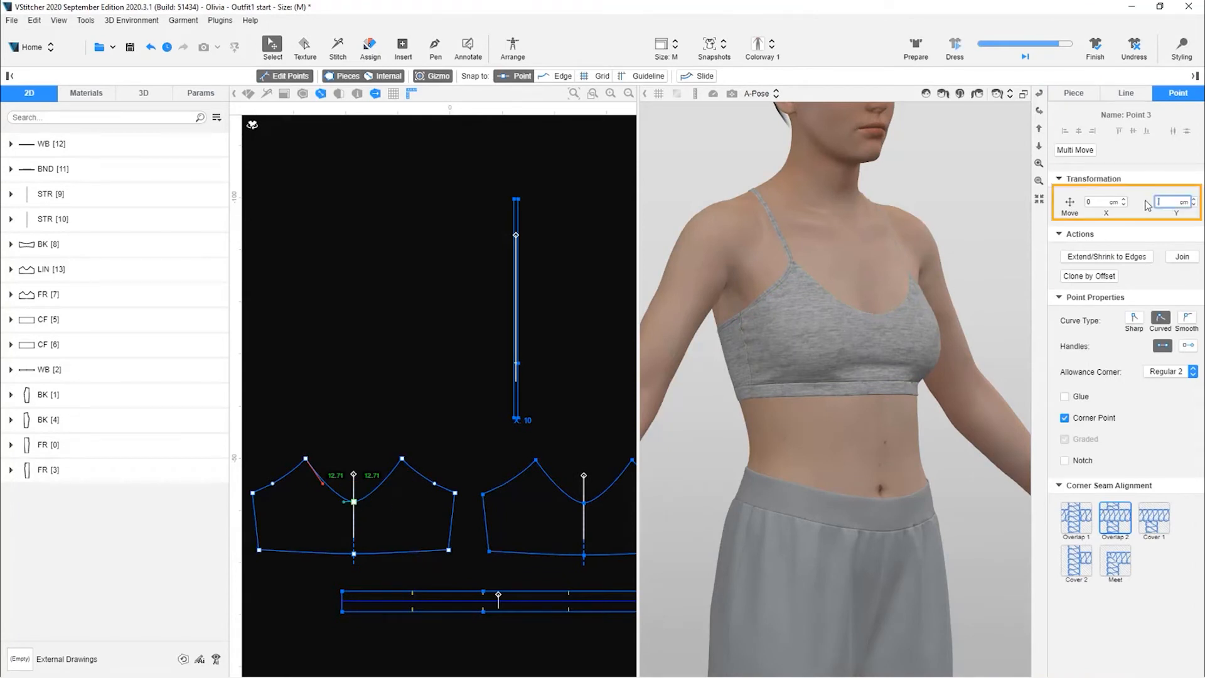
{"action": "type", "text": "0.3"}
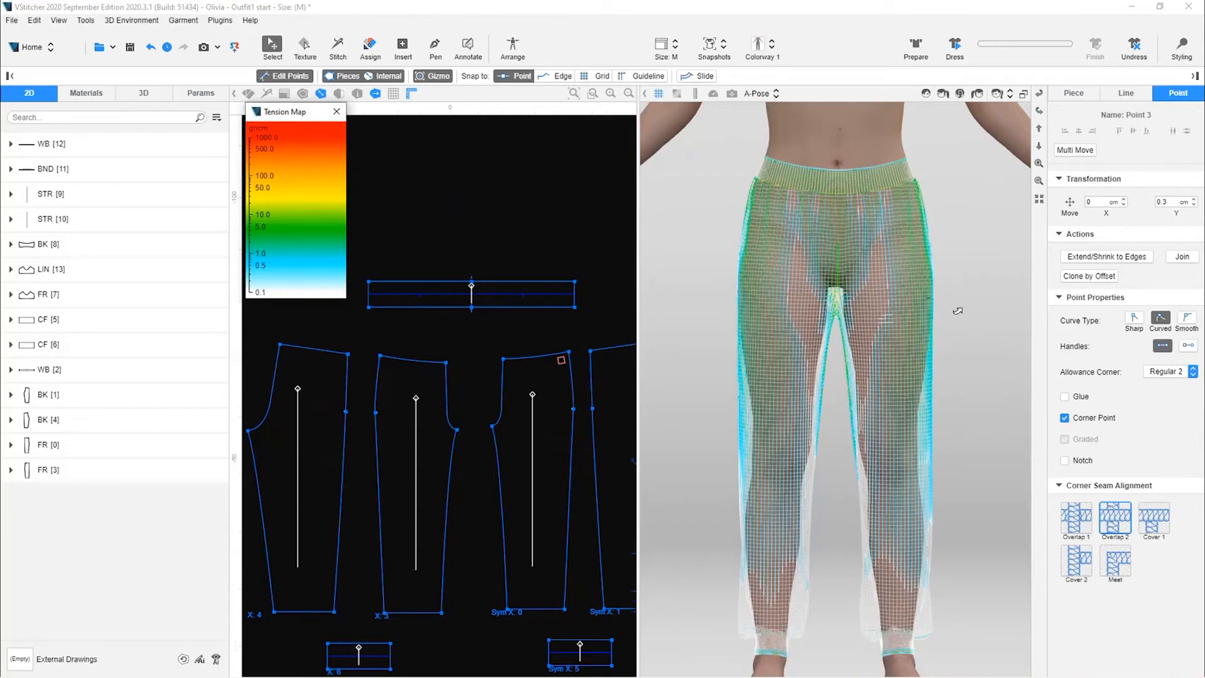
Step: Raise the French Terry fabric's transparency to about 35% in the Materials tab
{"action": "left_click", "coordinate": [86, 93]}
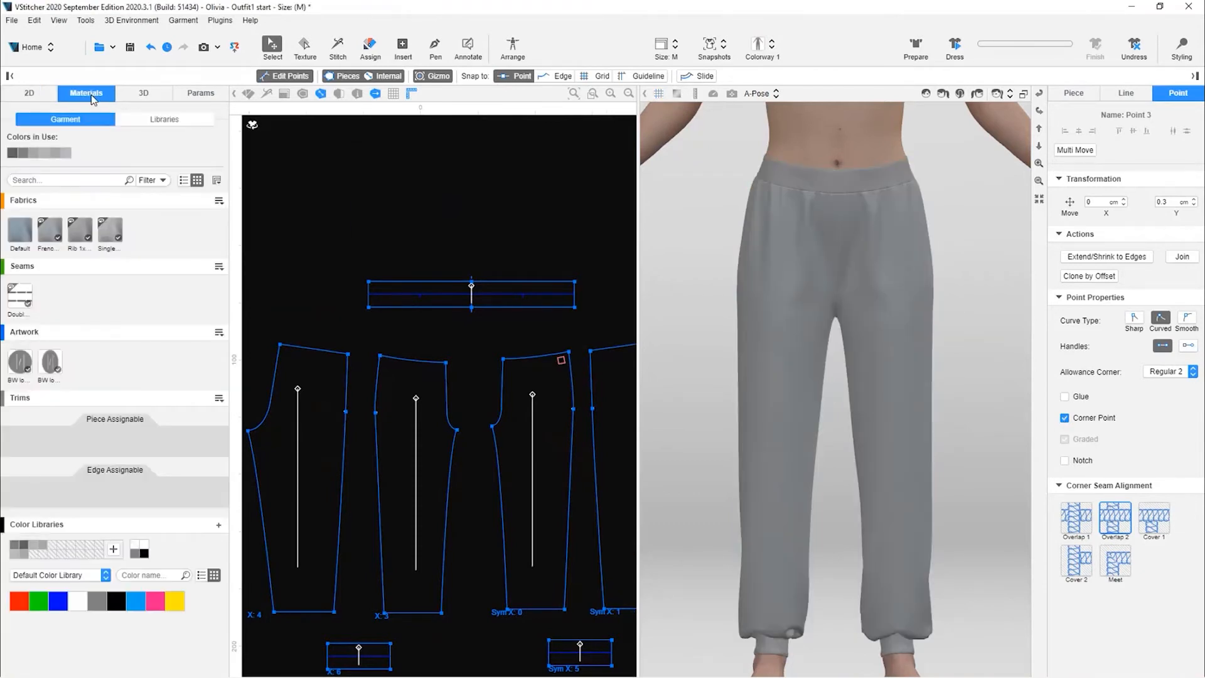
{"action": "left_click", "coordinate": [49, 230]}
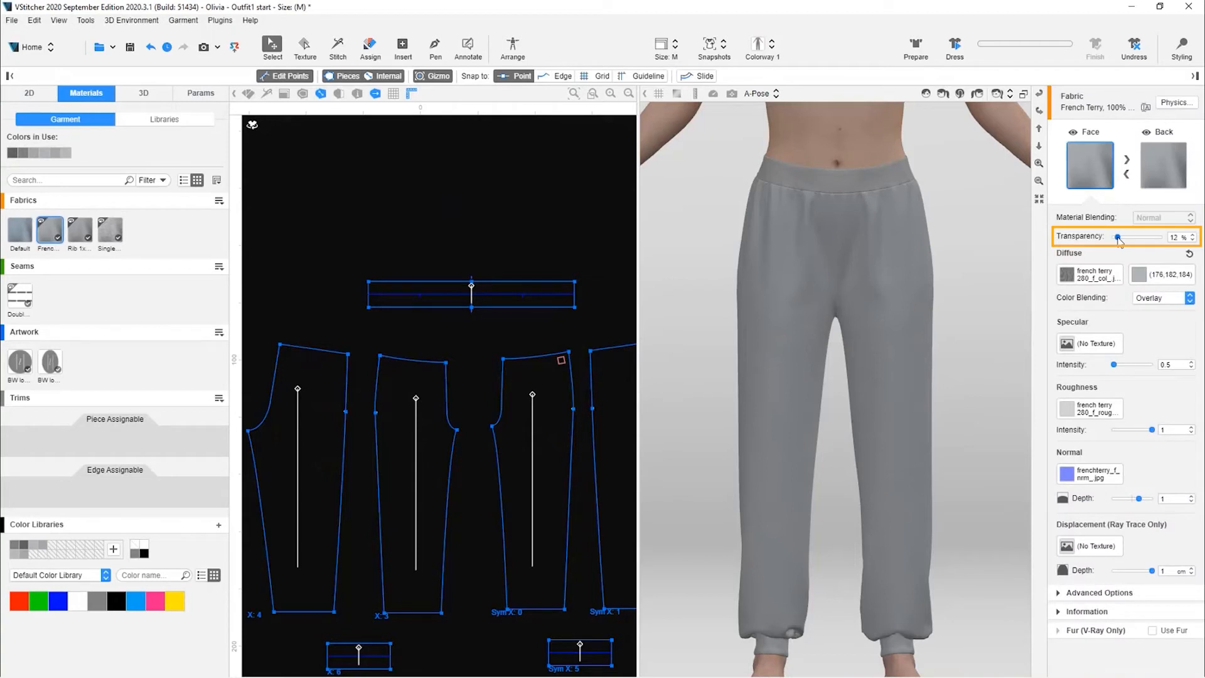
{"action": "left_click_drag", "start_coordinate": [1118, 237], "coordinate": [1130, 237]}
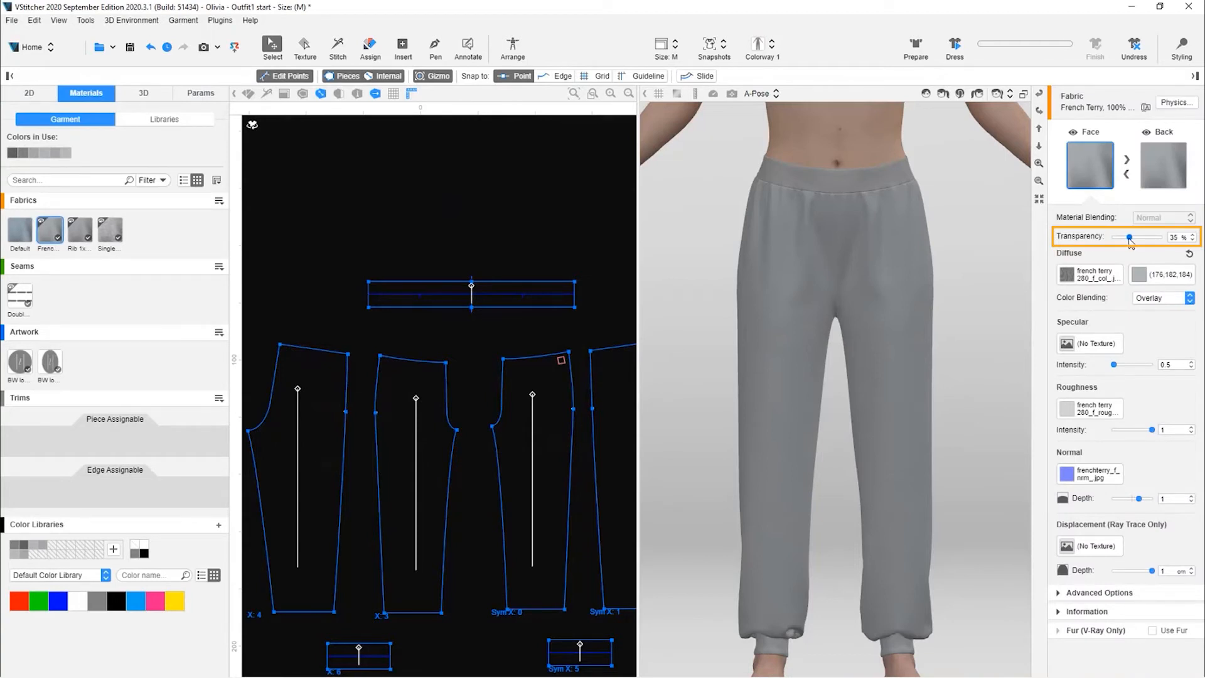
{"action": "left_click_drag", "start_coordinate": [1130, 237], "coordinate": [1129, 237]}
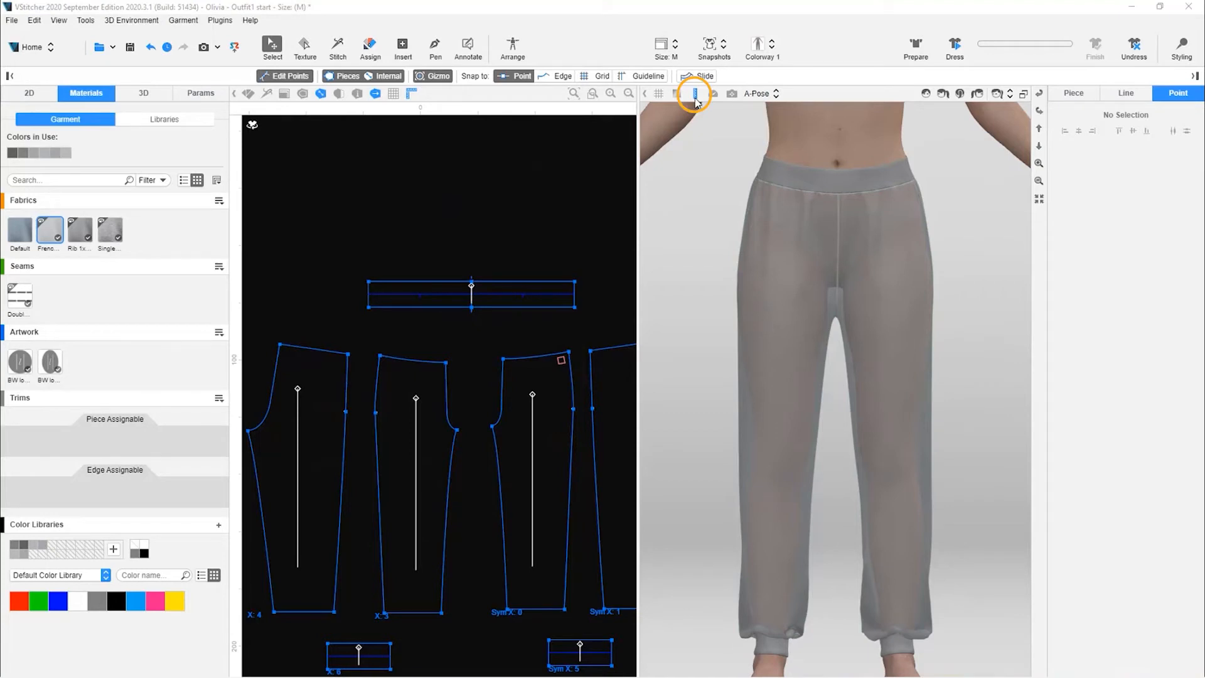
Step: Tick Always show for the Hip measurement in 3D Measurements and close the dialog
{"action": "left_click", "coordinate": [692, 94]}
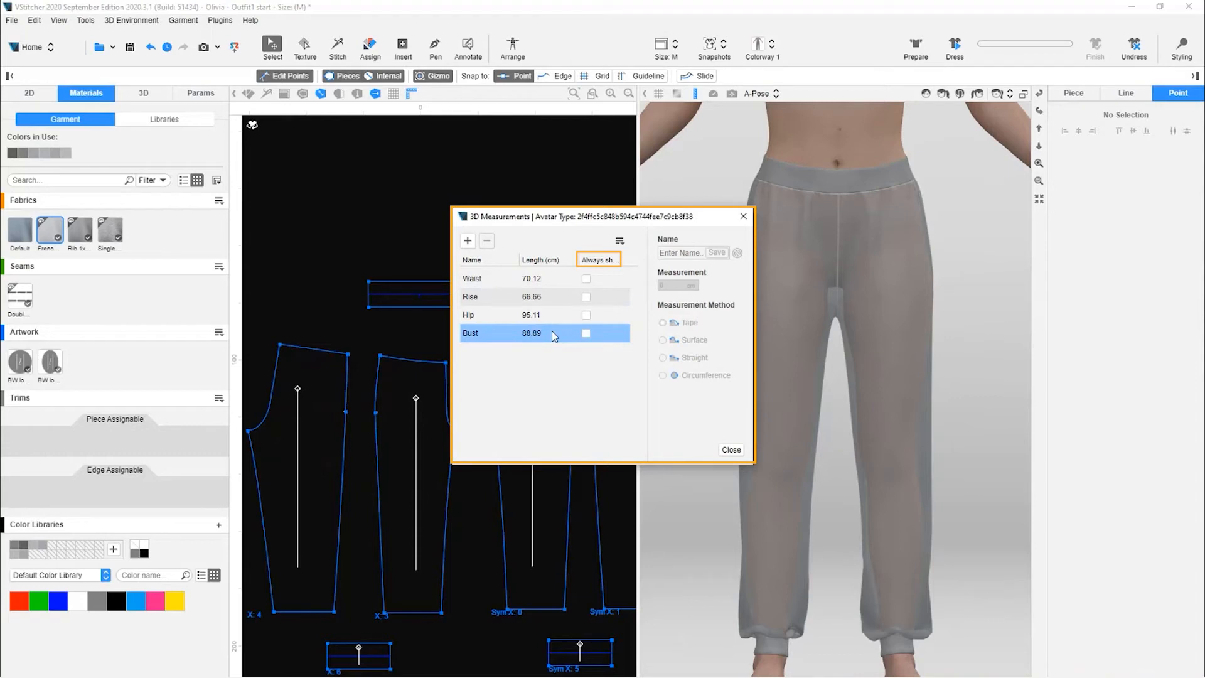
{"action": "left_click", "coordinate": [499, 315]}
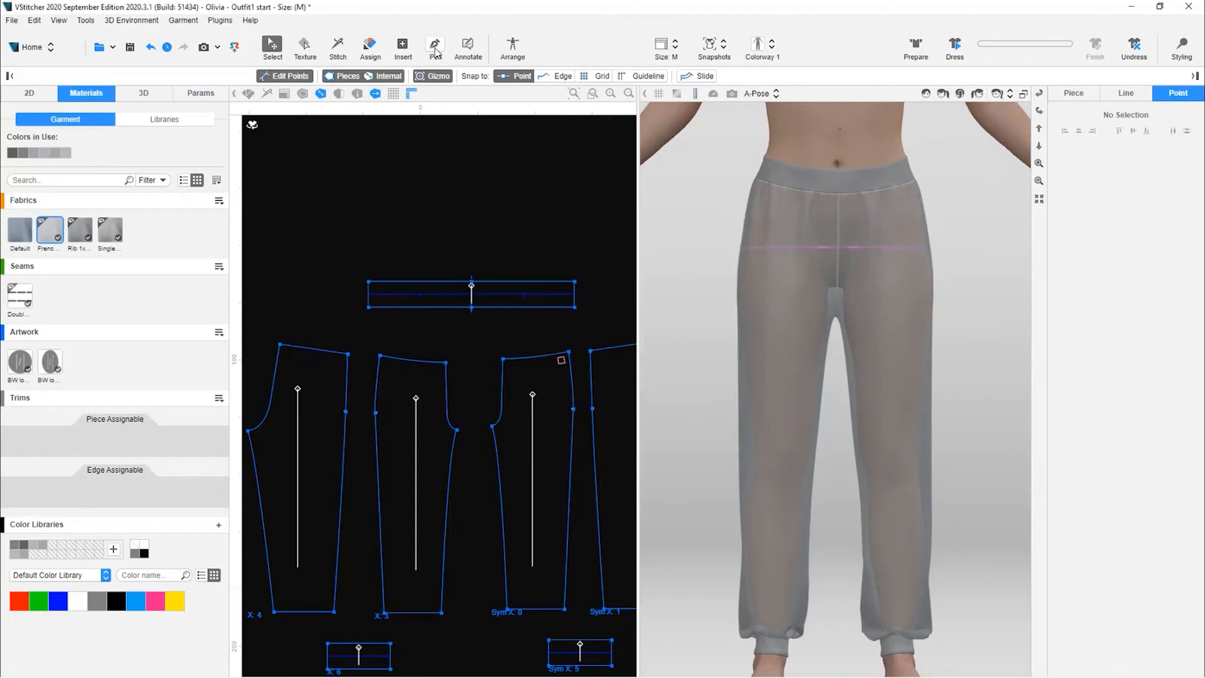
{"action": "left_click", "coordinate": [436, 47]}
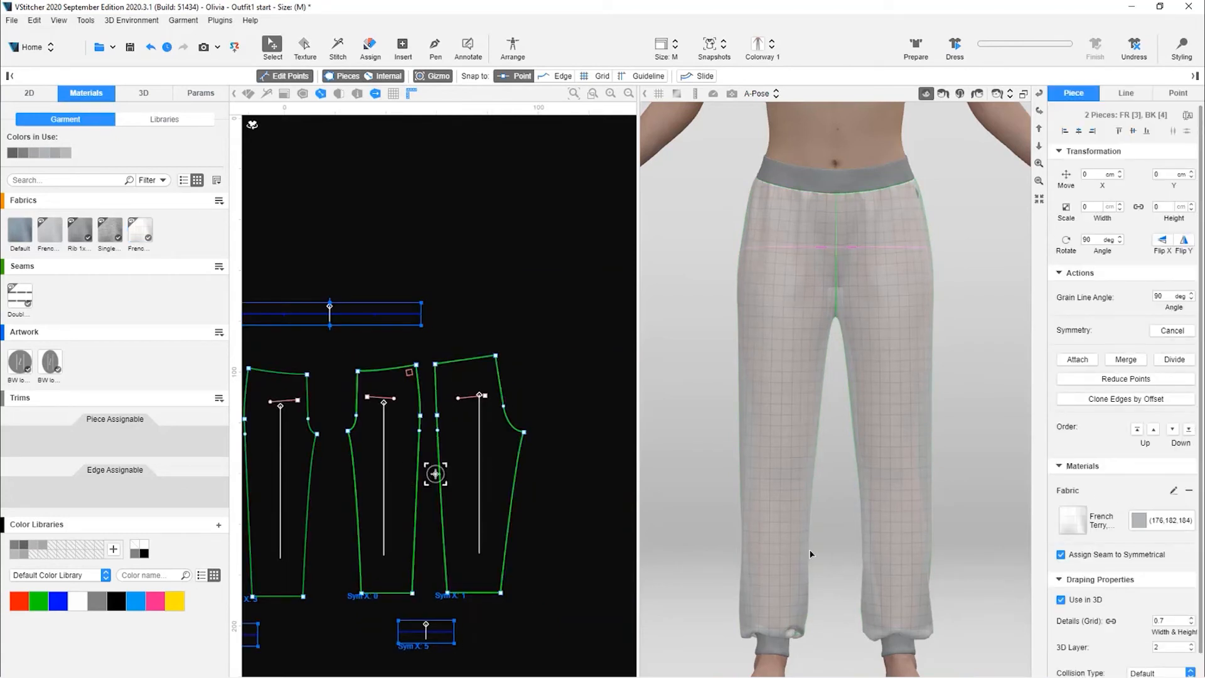
Step: Exclude the selected leg pieces from the 3D drape and measure the crotch drop straight, 5.52 cm
{"action": "left_click", "coordinate": [1062, 599]}
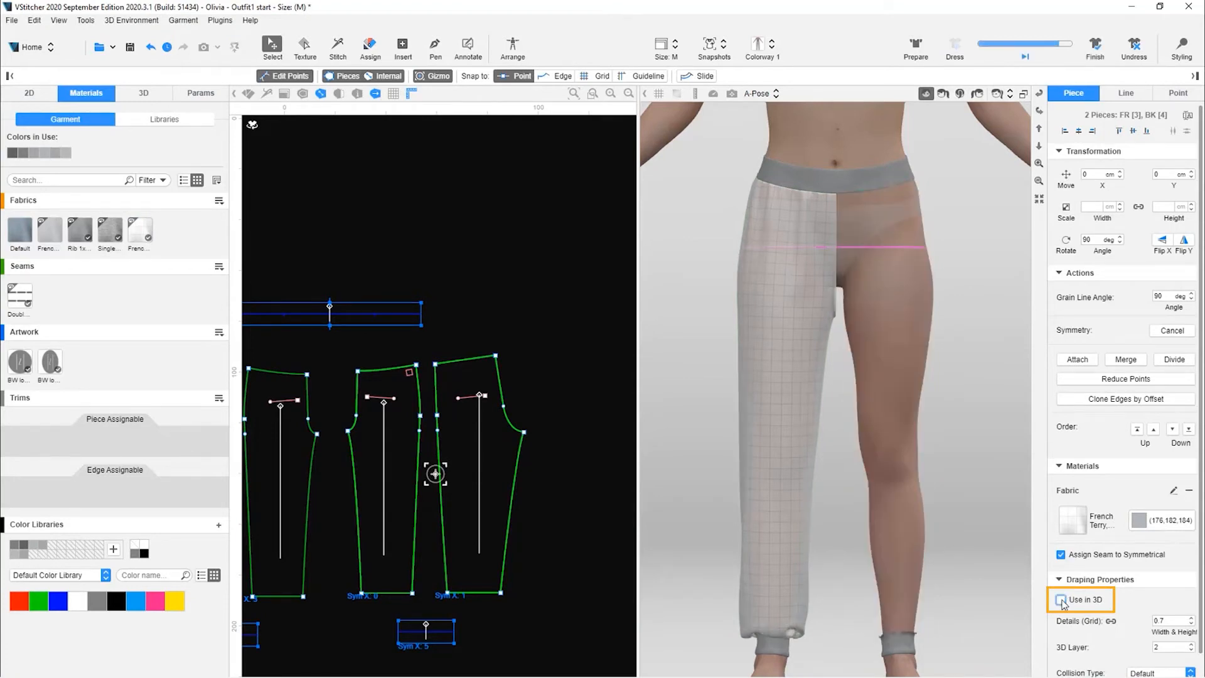
{"action": "left_click", "coordinate": [1062, 600]}
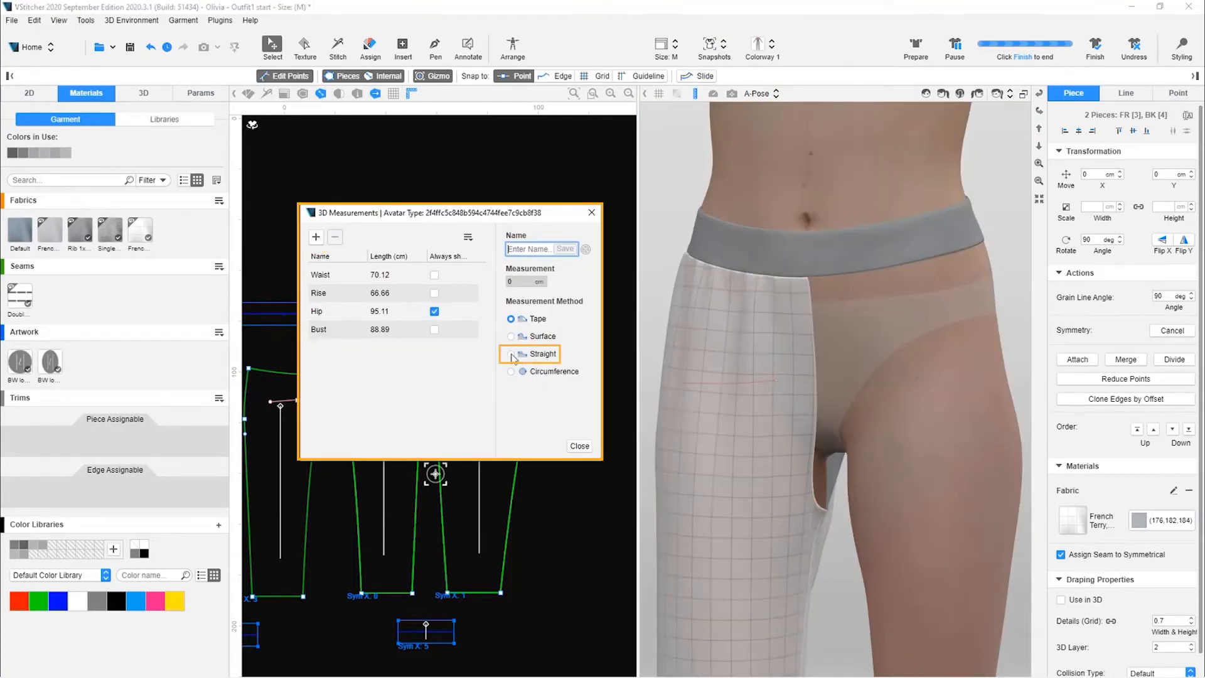
{"action": "left_click", "coordinate": [512, 354]}
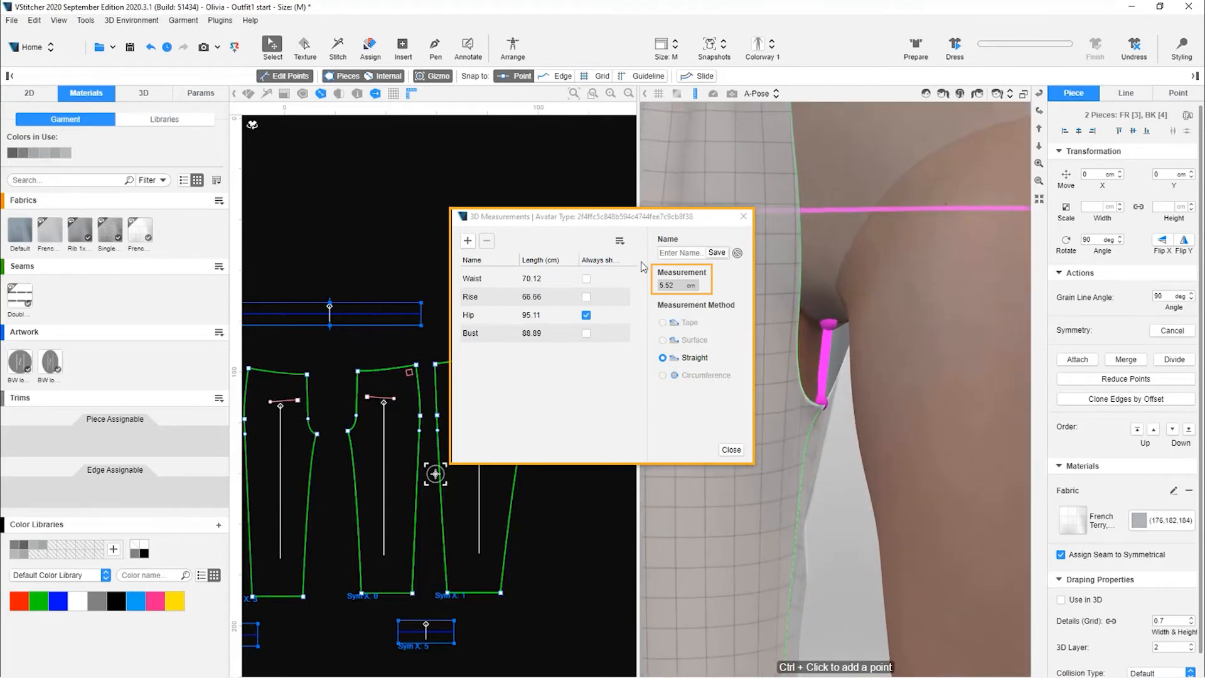
{"action": "mouse_move", "coordinate": [664, 309]}
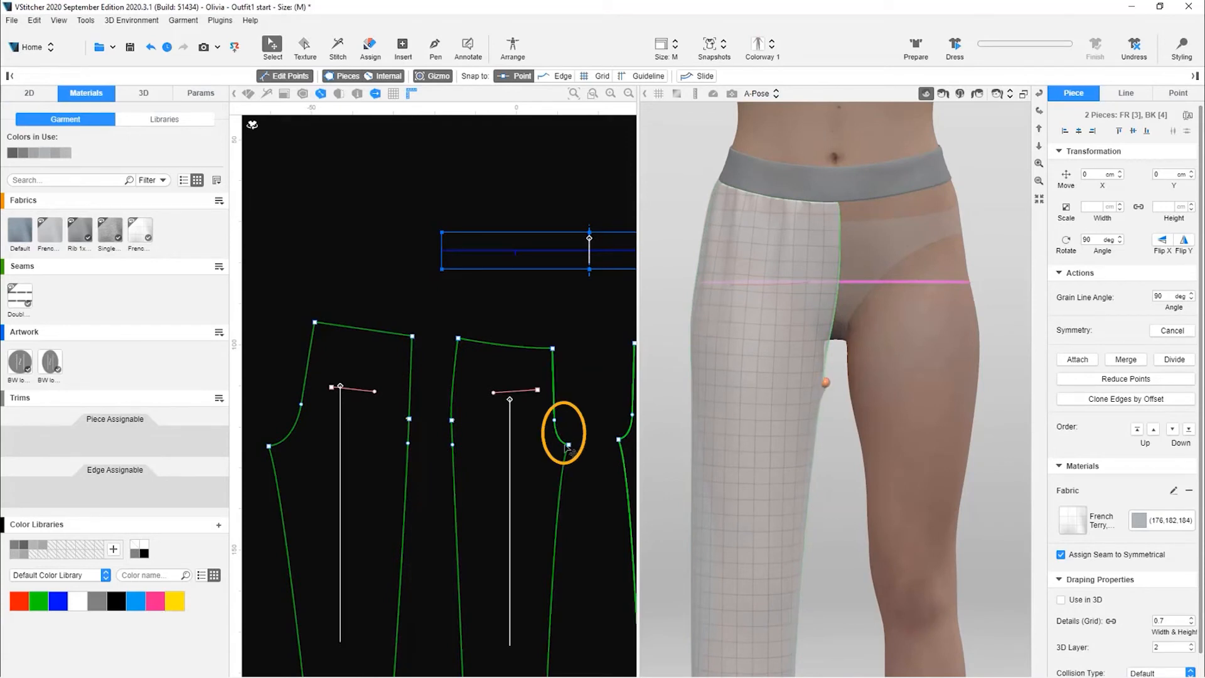
Step: Move the front and back crotch points by -3 cm in Y and return the pieces to the drape
{"action": "left_click", "coordinate": [570, 446]}
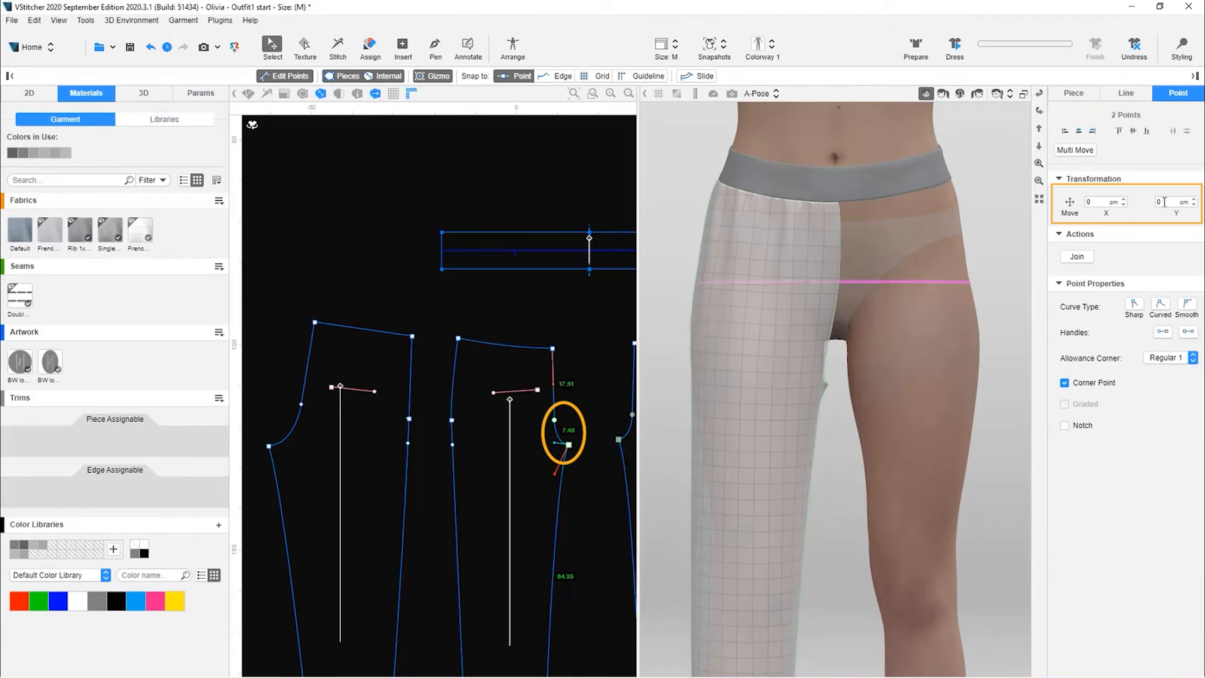
{"action": "left_click", "coordinate": [1168, 200]}
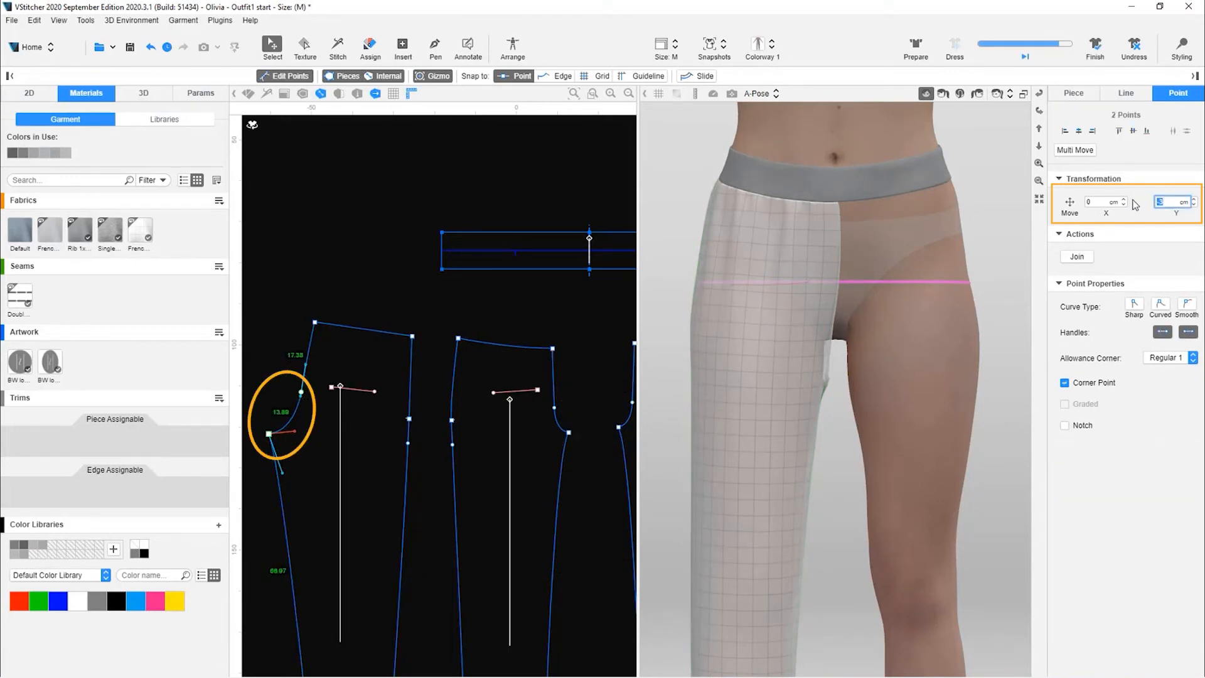
{"action": "type", "text": "-3"}
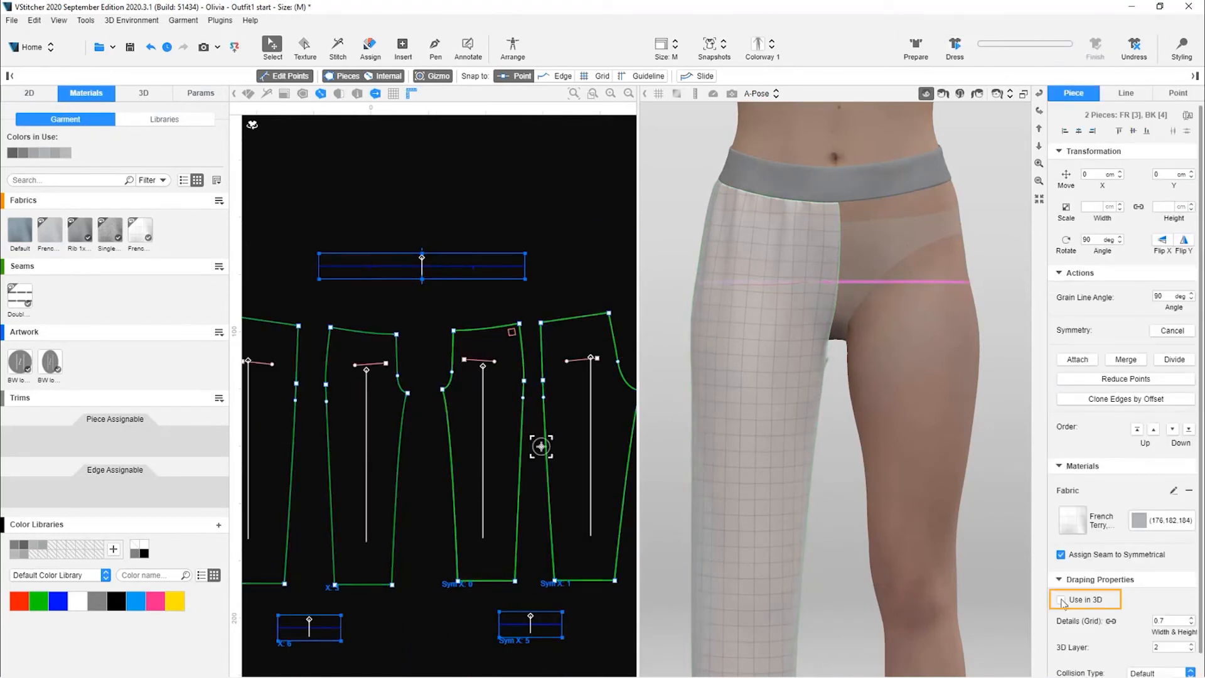
{"action": "left_click", "coordinate": [1061, 600]}
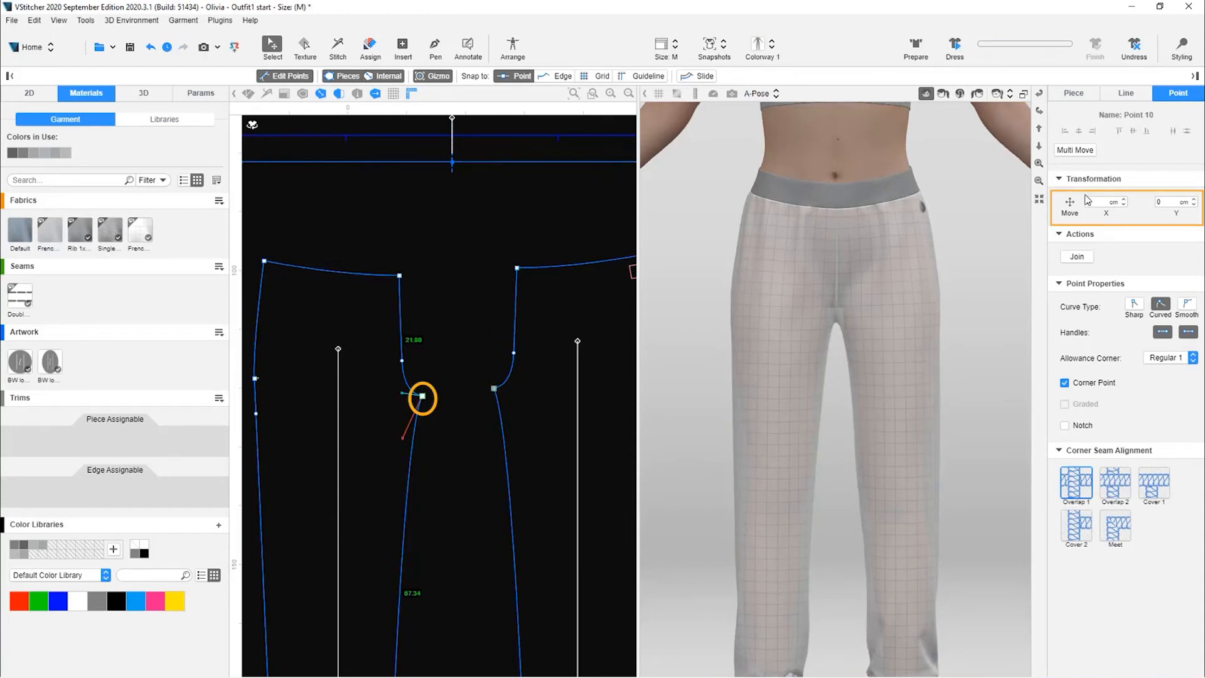
Step: Adjust the front piece's crotch corner point handle for a smooth curve and pause the simulation
{"action": "left_click", "coordinate": [1103, 201]}
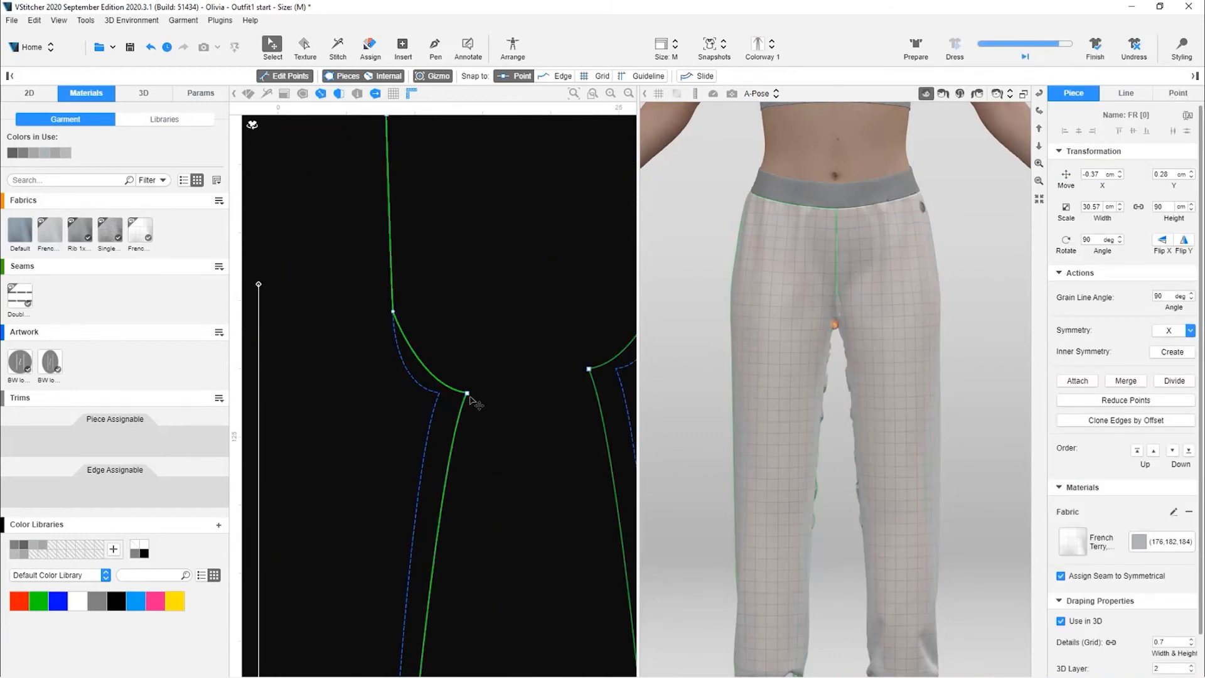
{"action": "left_click", "coordinate": [467, 393]}
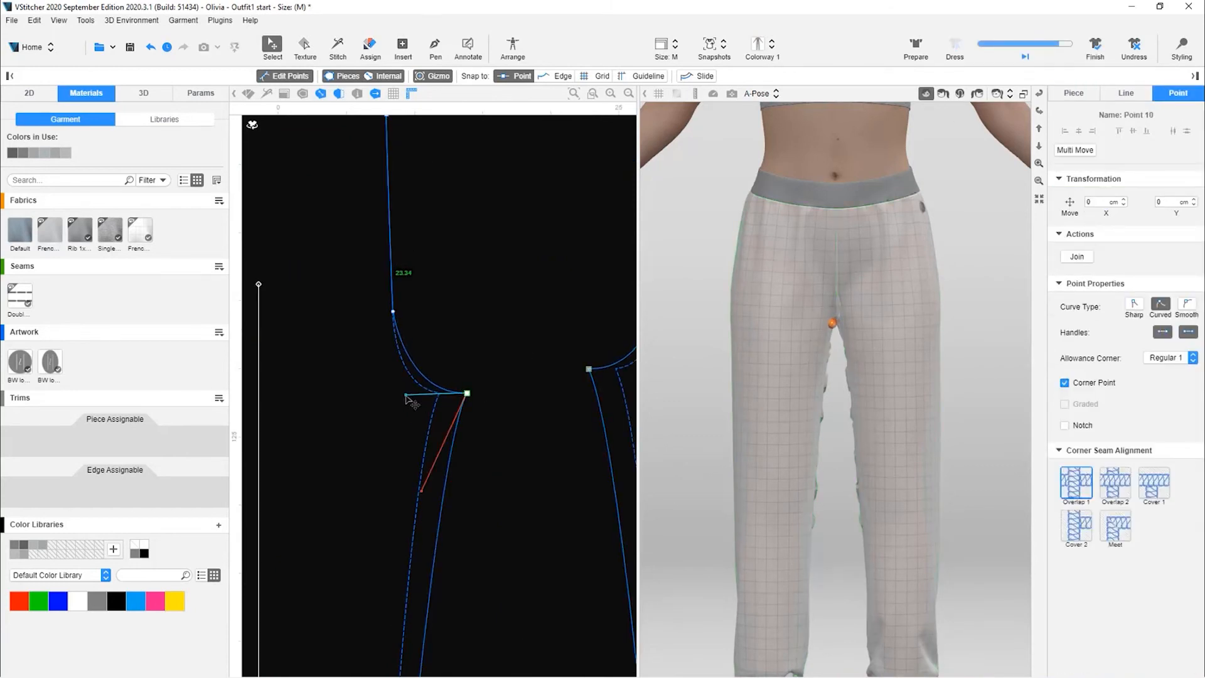
{"action": "left_click", "coordinate": [954, 47]}
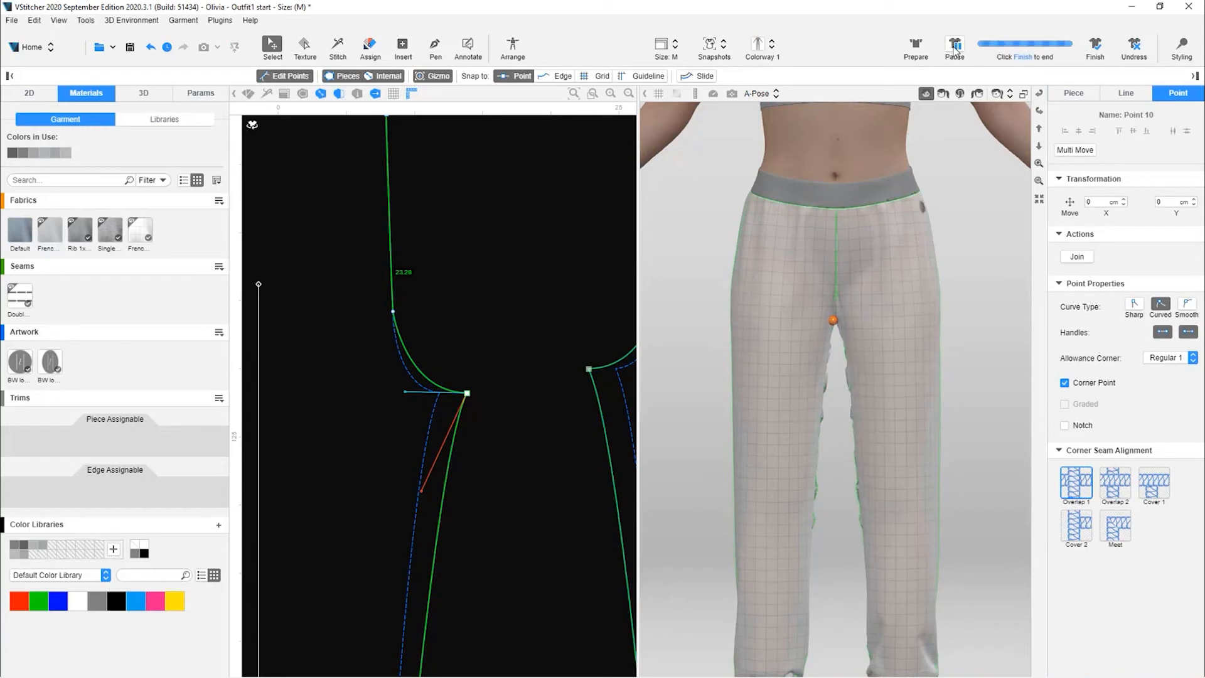
{"action": "left_click", "coordinate": [954, 46]}
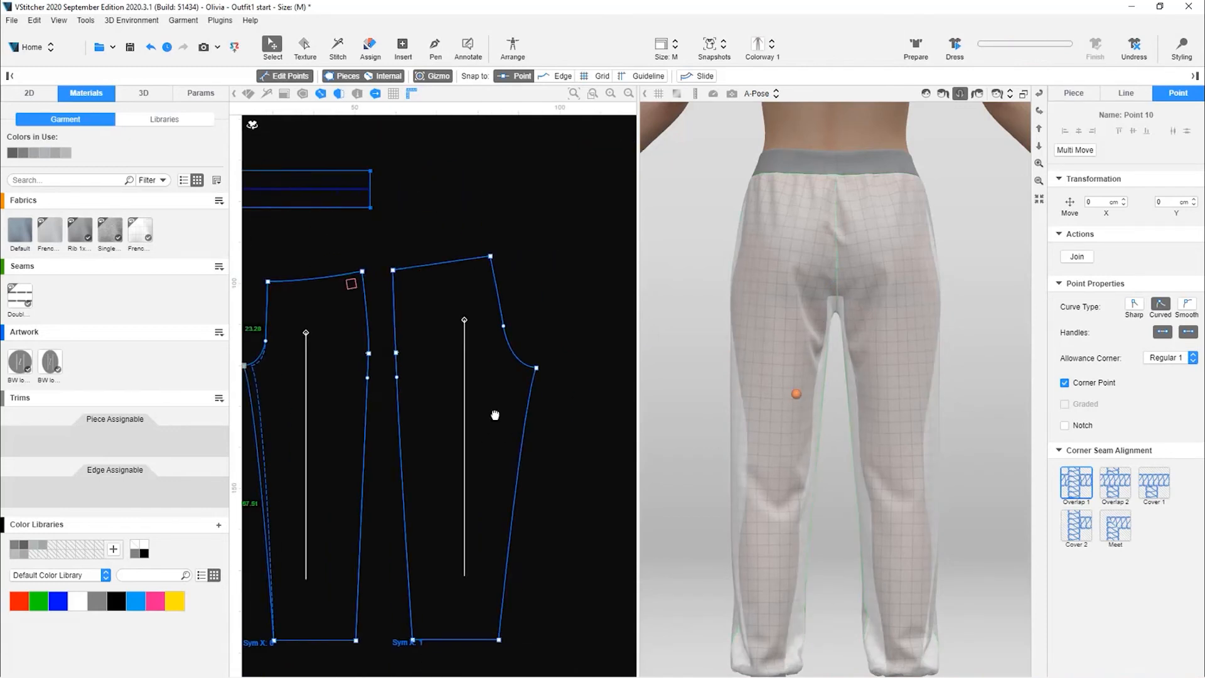
Step: Try a Pinch on the back waist, exit styling, and list the Insert tool's shape types
{"action": "left_click", "coordinate": [532, 370]}
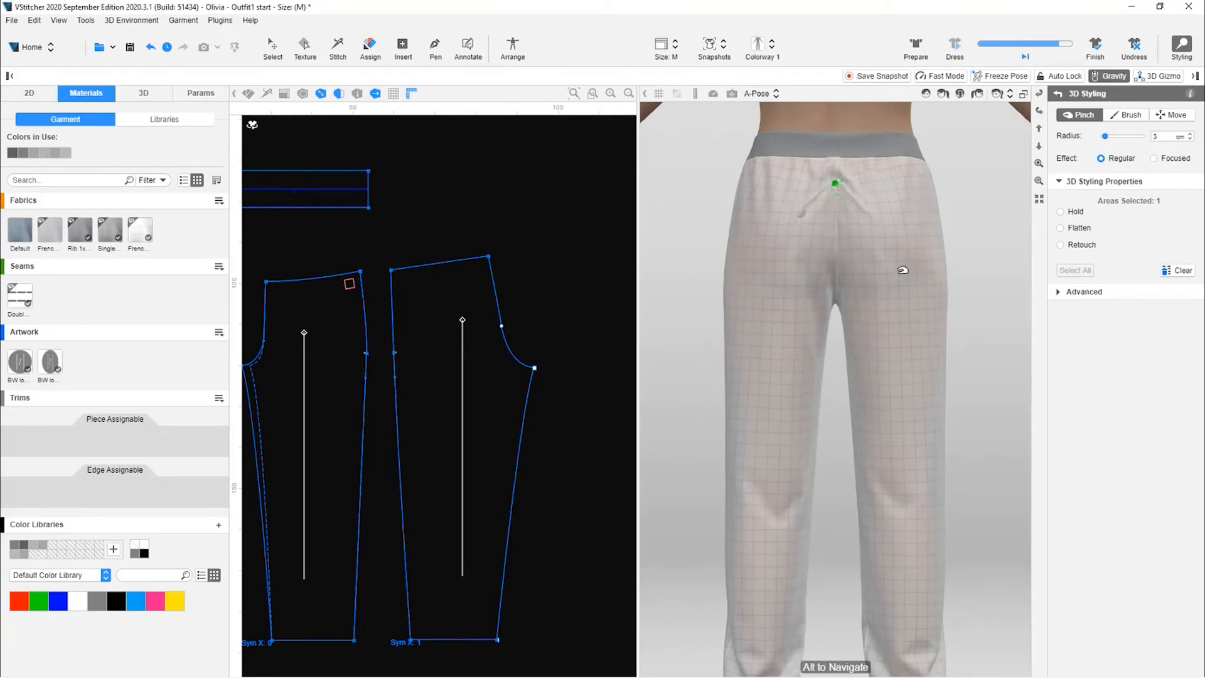
{"action": "left_click", "coordinate": [435, 47]}
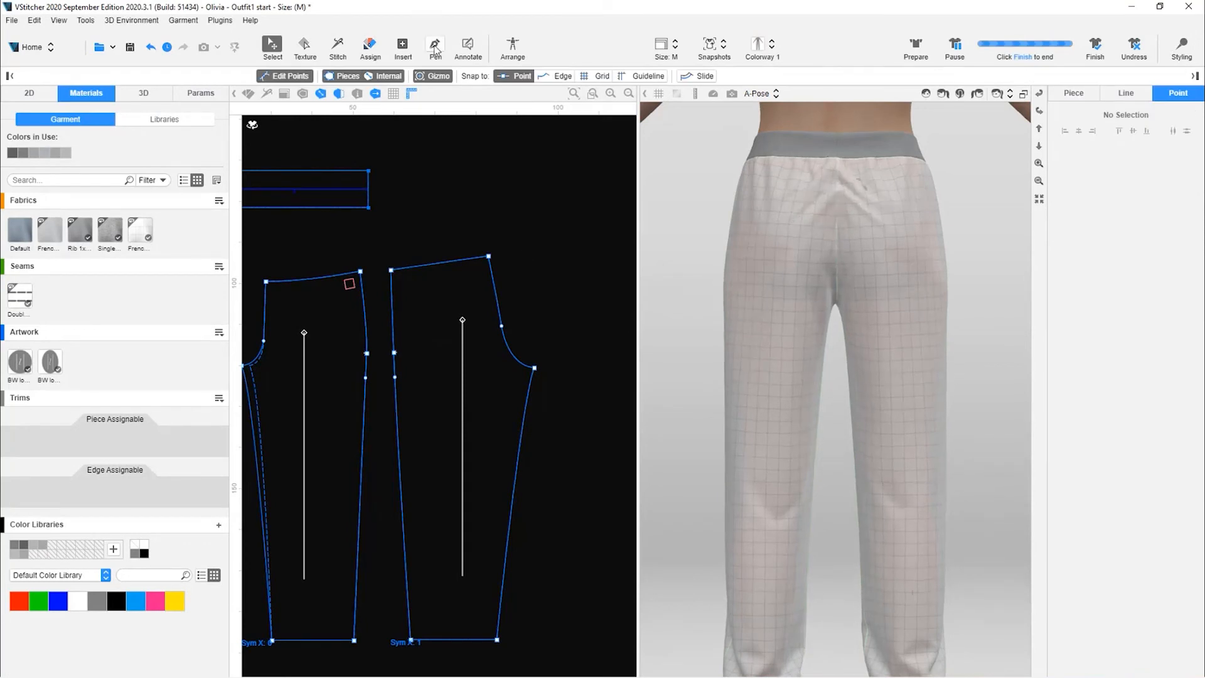
{"action": "left_click", "coordinate": [436, 47]}
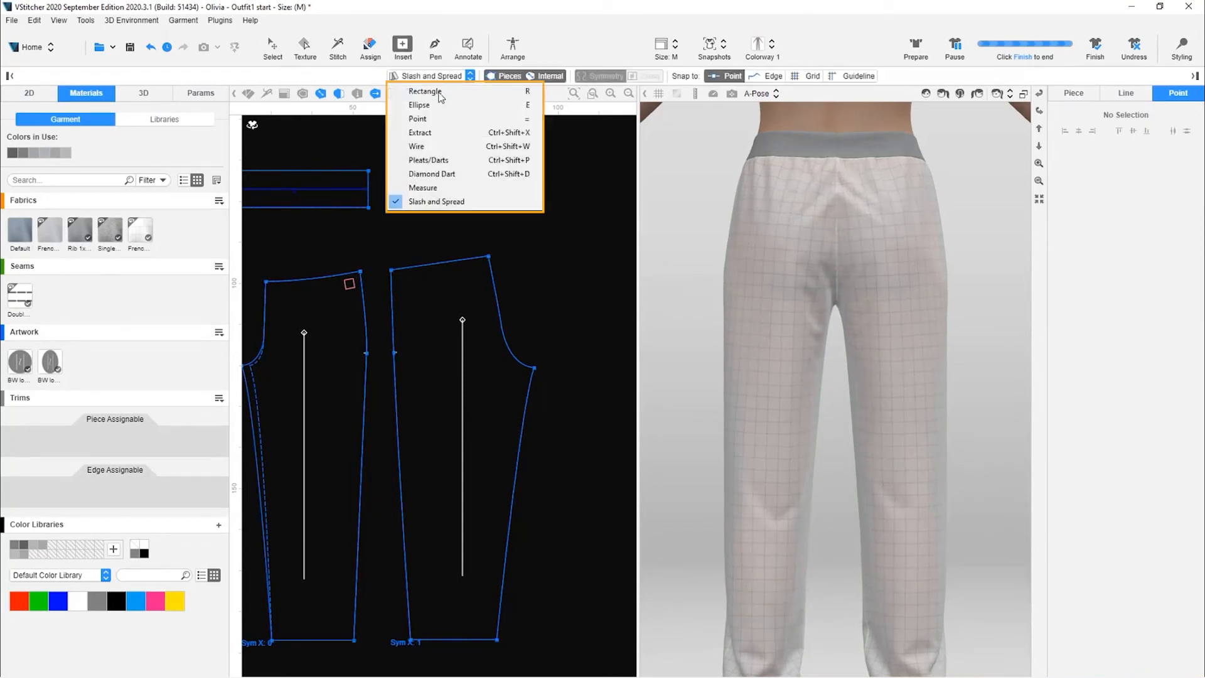
Step: Draw a Slash and Spread line across the back piece and implement a -2.5 cm Spread Start
{"action": "left_click", "coordinate": [424, 92]}
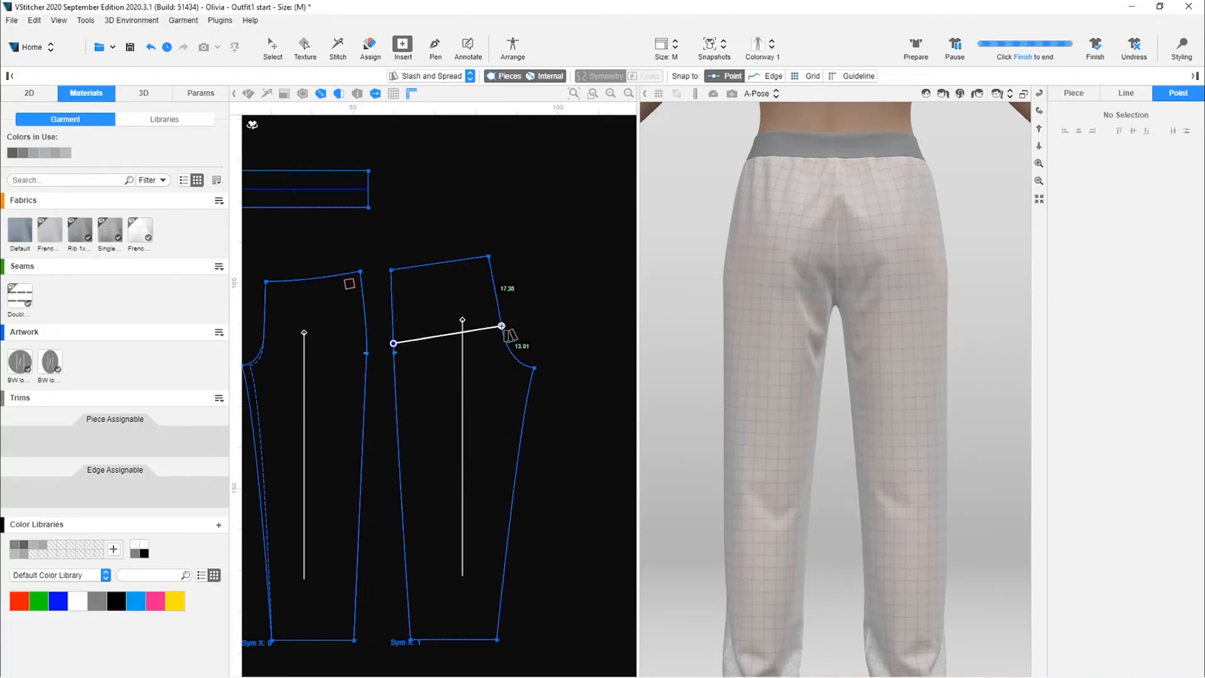
{"action": "left_click", "coordinate": [501, 325]}
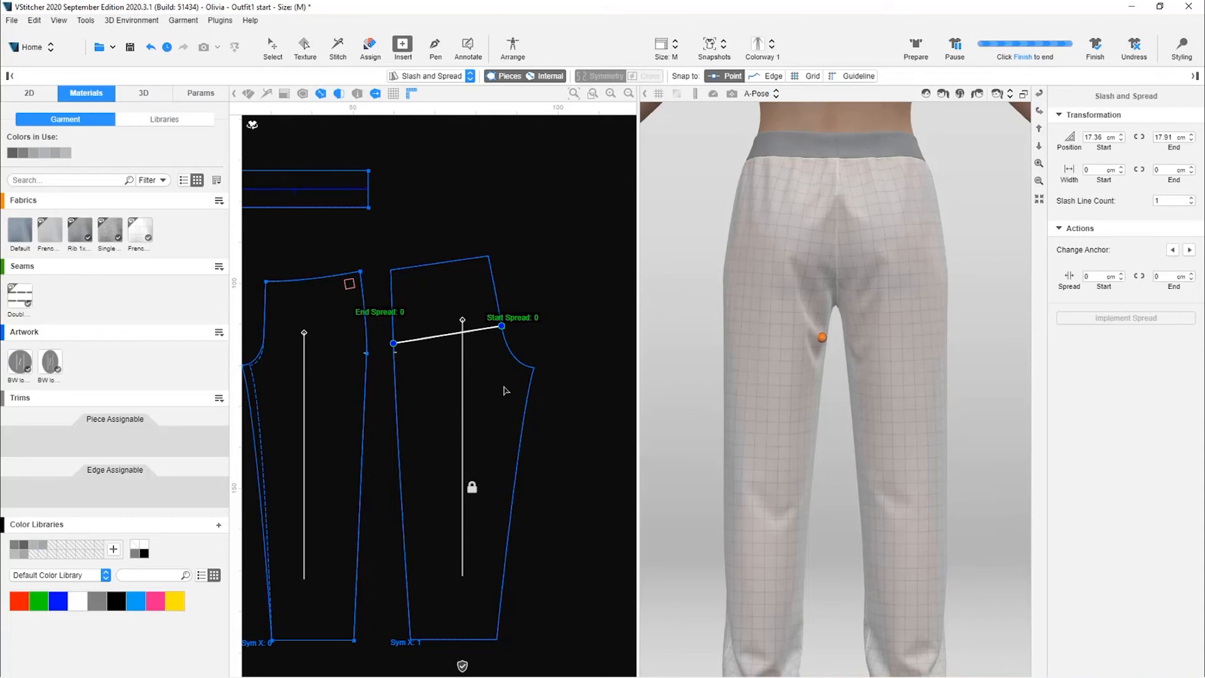
{"action": "left_click", "coordinate": [1099, 276]}
{"action": "type", "text": "-2"}
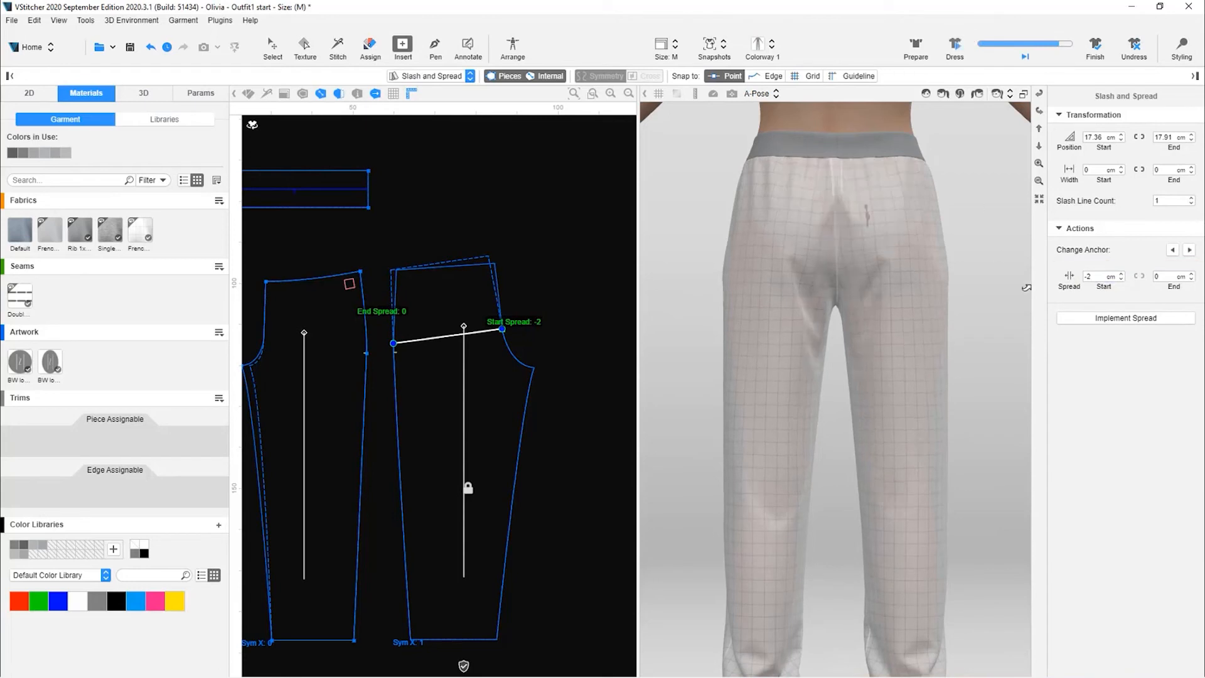
{"action": "mouse_move", "coordinate": [1111, 187]}
{"action": "type", "text": ".5"}
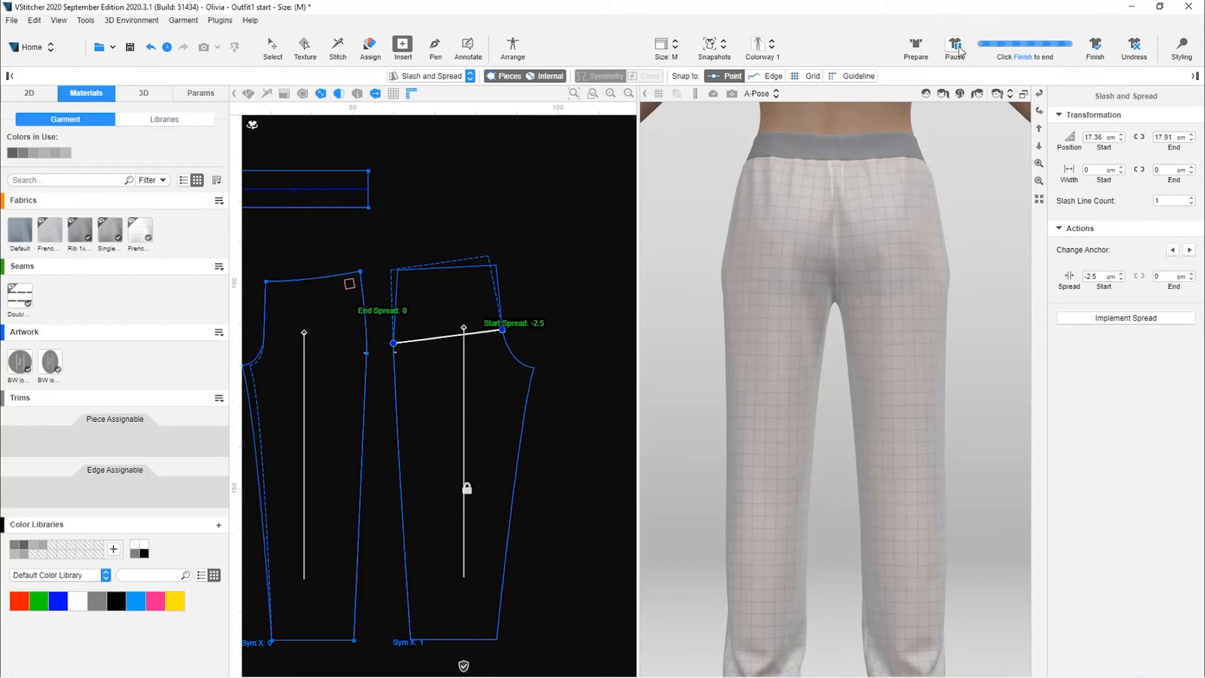
{"action": "left_click", "coordinate": [1125, 318]}
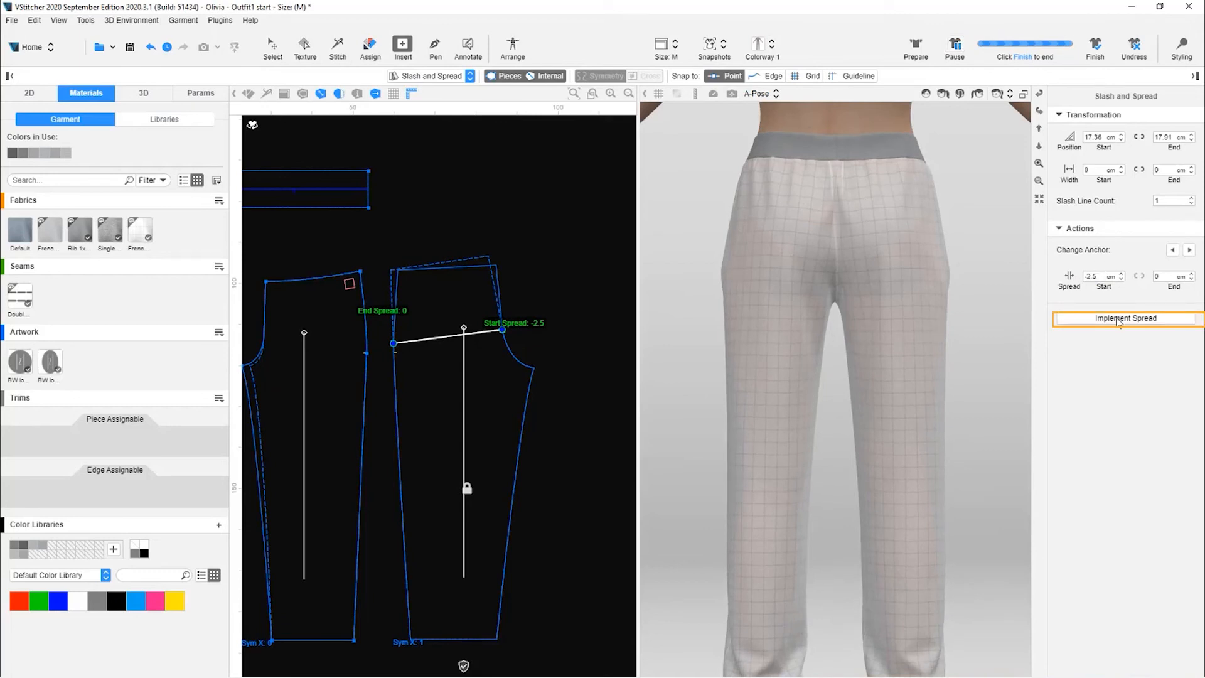
{"action": "left_click", "coordinate": [1125, 317]}
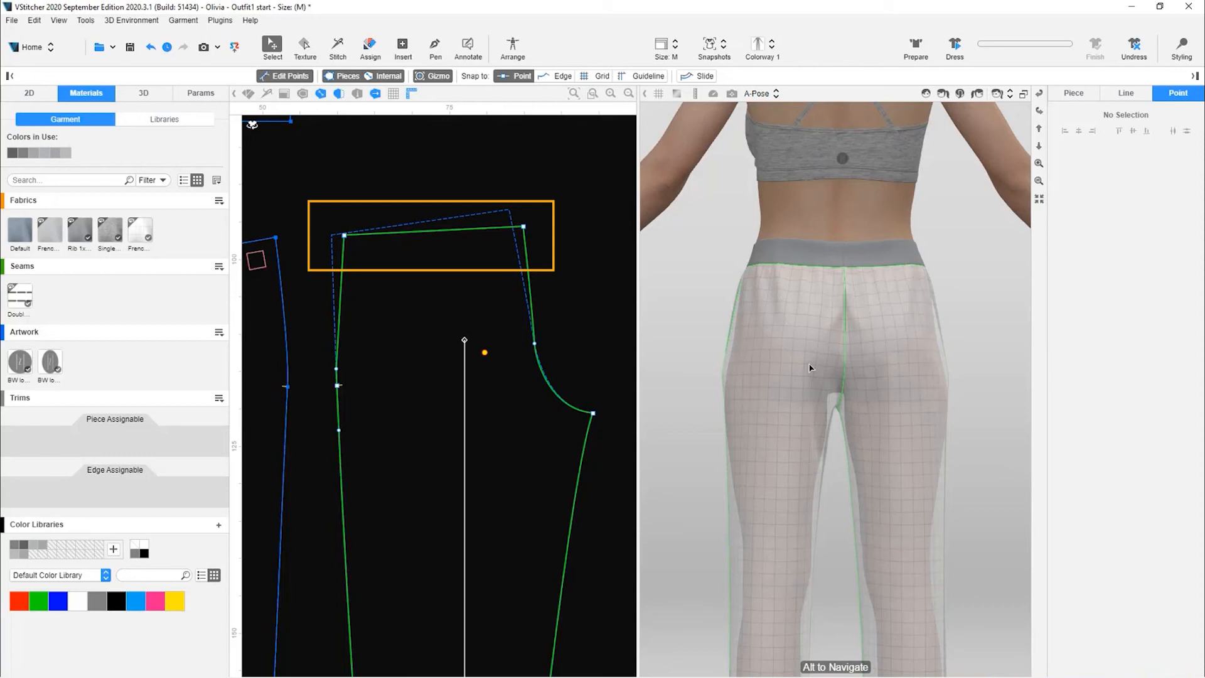
{"action": "left_click", "coordinate": [429, 227]}
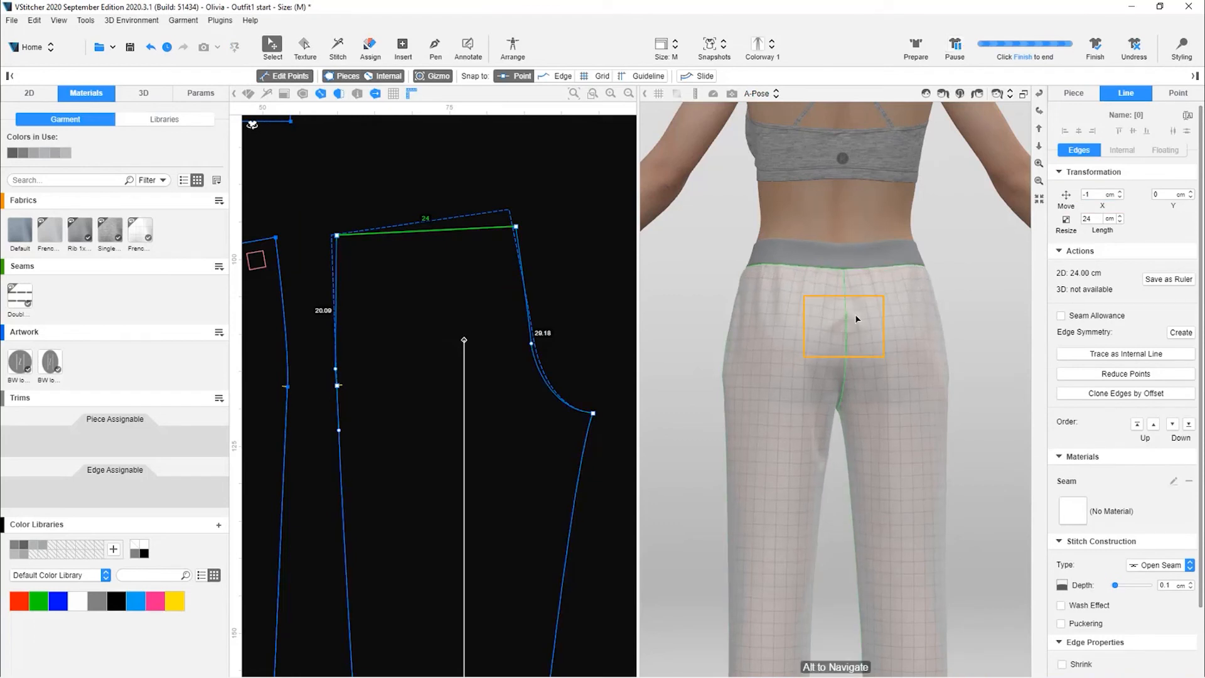
{"action": "left_click", "coordinate": [519, 229]}
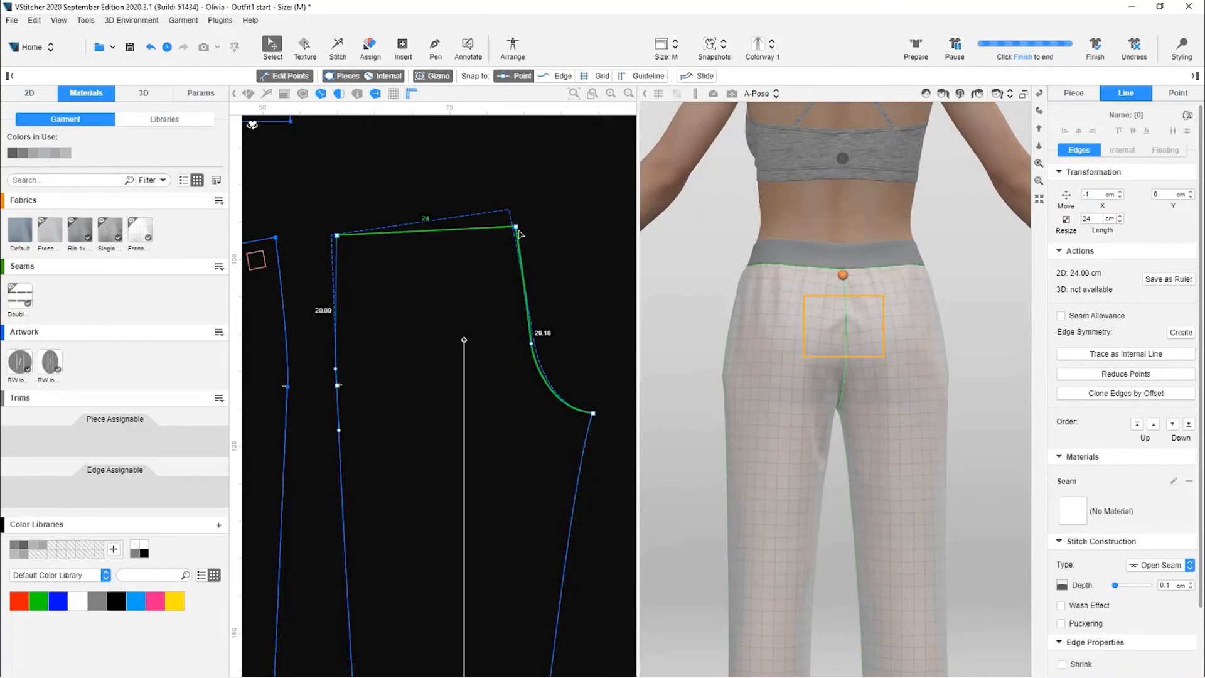